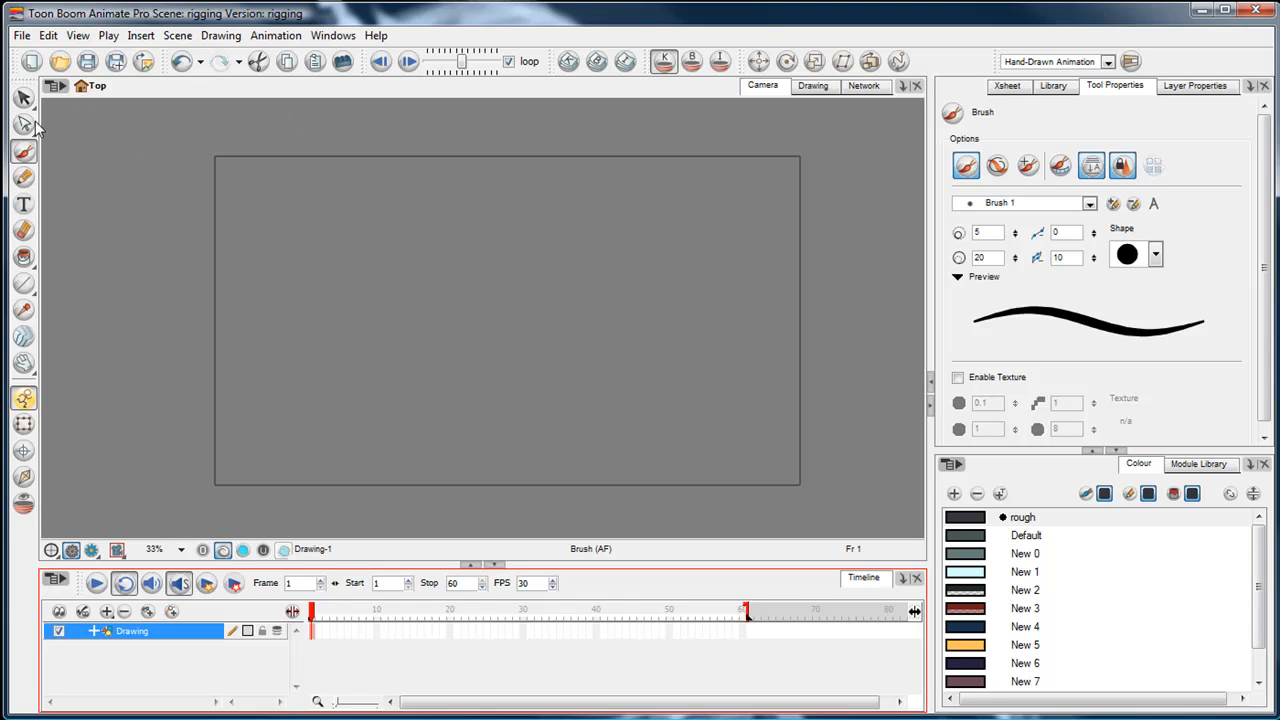
{"action": "mouse_move", "coordinate": [386, 261]}
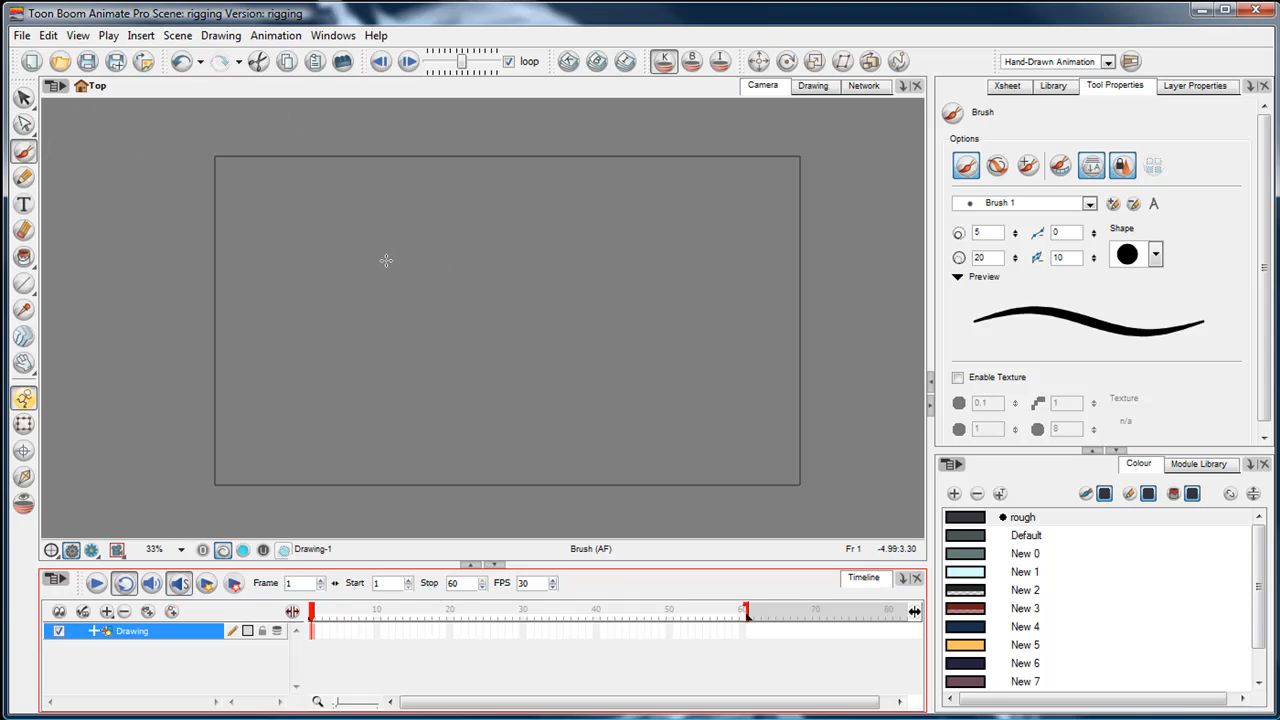
{"action": "mouse_move", "coordinate": [389, 258]}
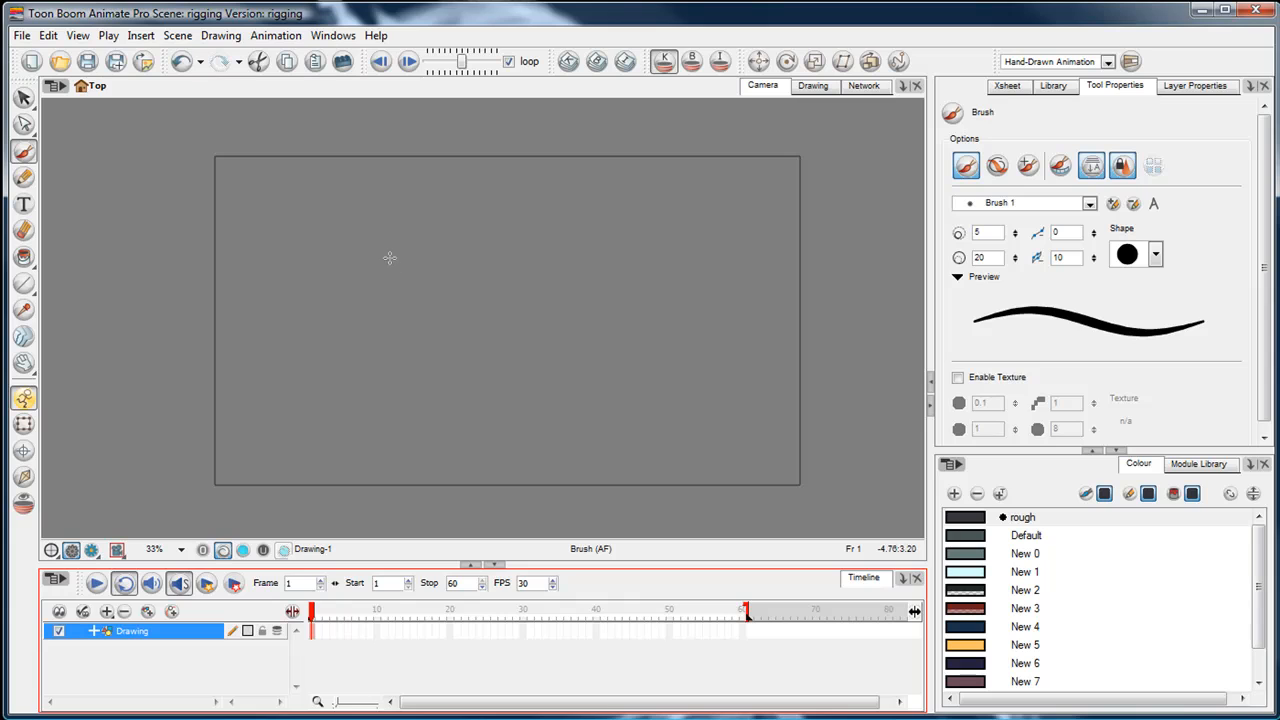
{"action": "mouse_move", "coordinate": [443, 224]}
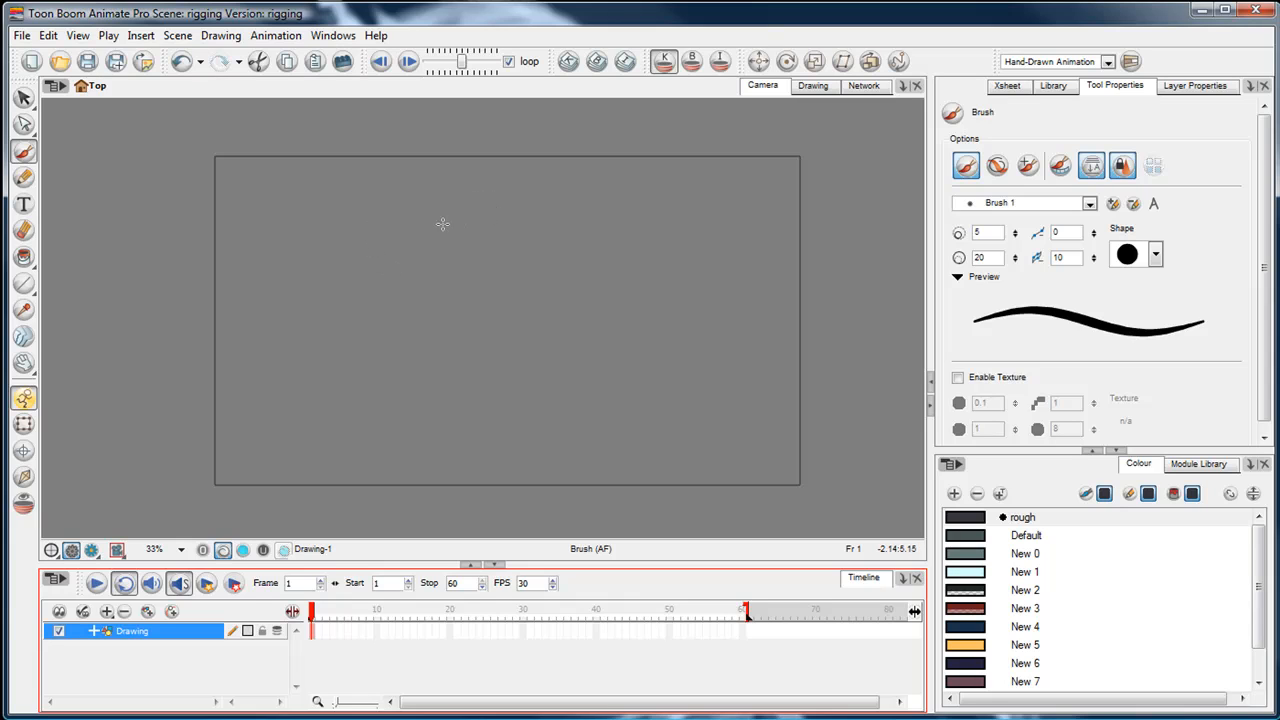
{"action": "mouse_move", "coordinate": [344, 232]}
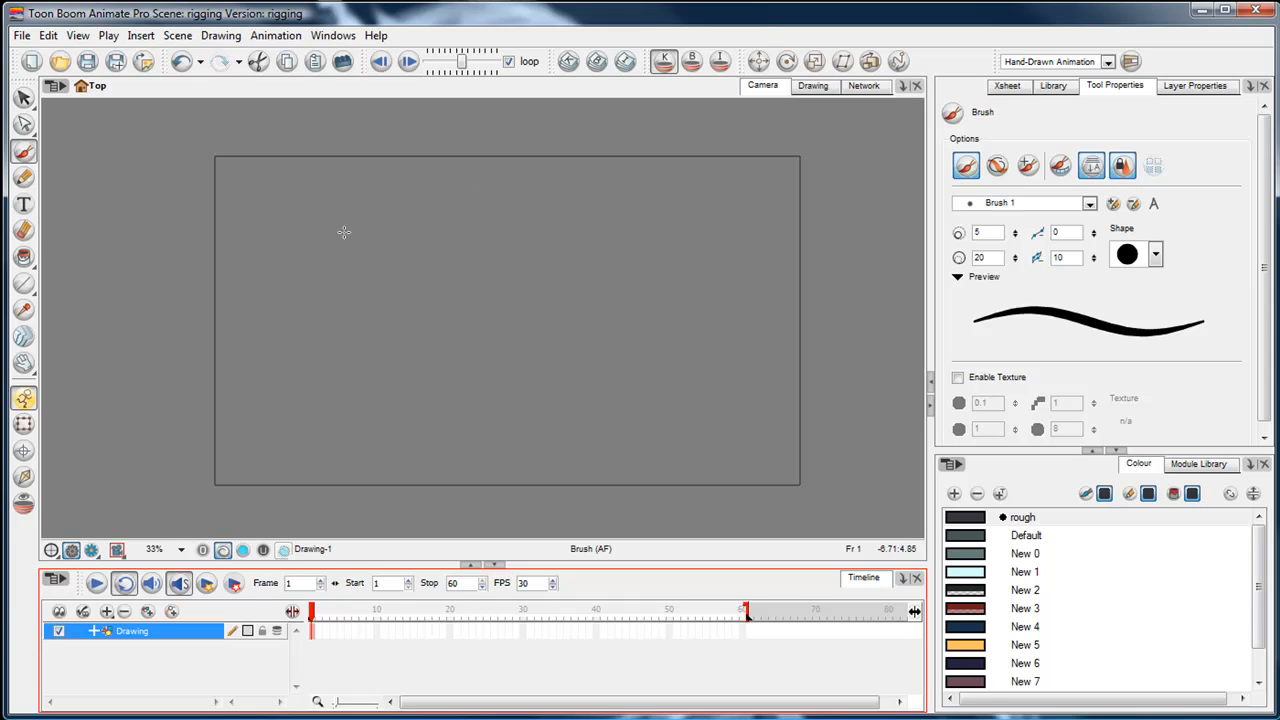
{"action": "mouse_move", "coordinate": [472, 259]}
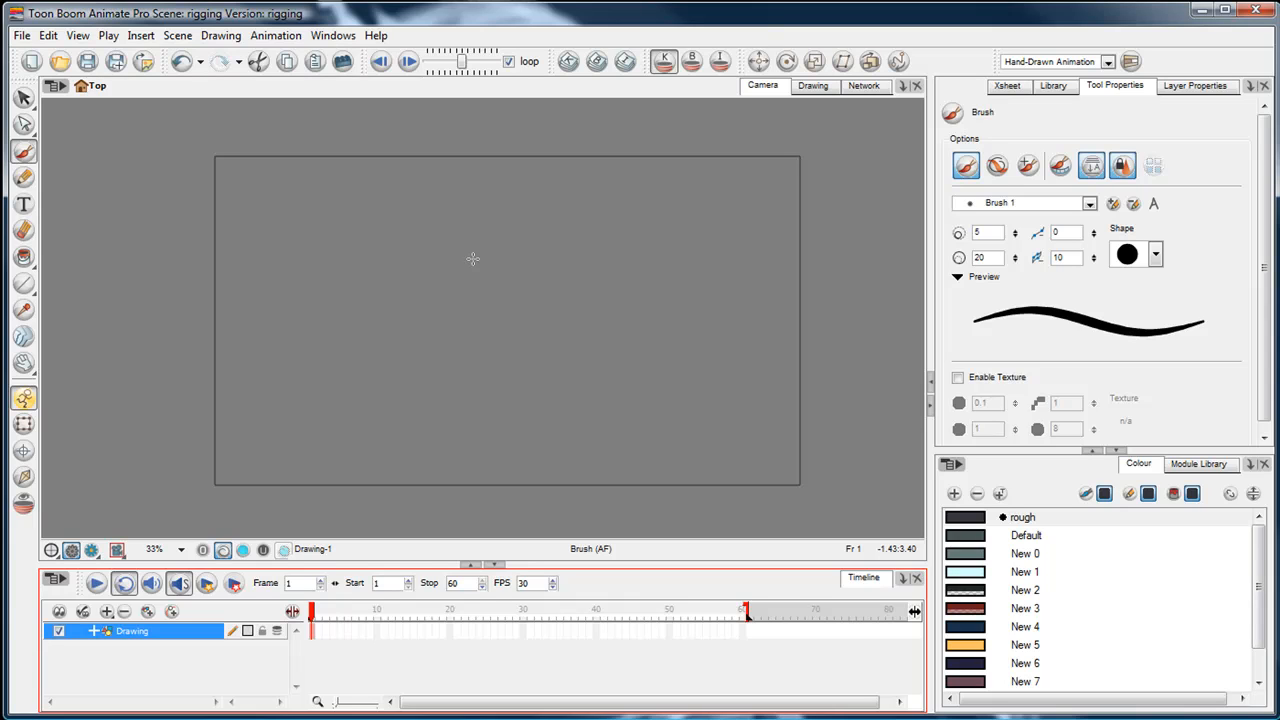
- Scribble test strokes on the stage, then select the empty frame 1 cell
{"action": "left_click_drag", "start_coordinate": [385, 235], "coordinate": [450, 330]}
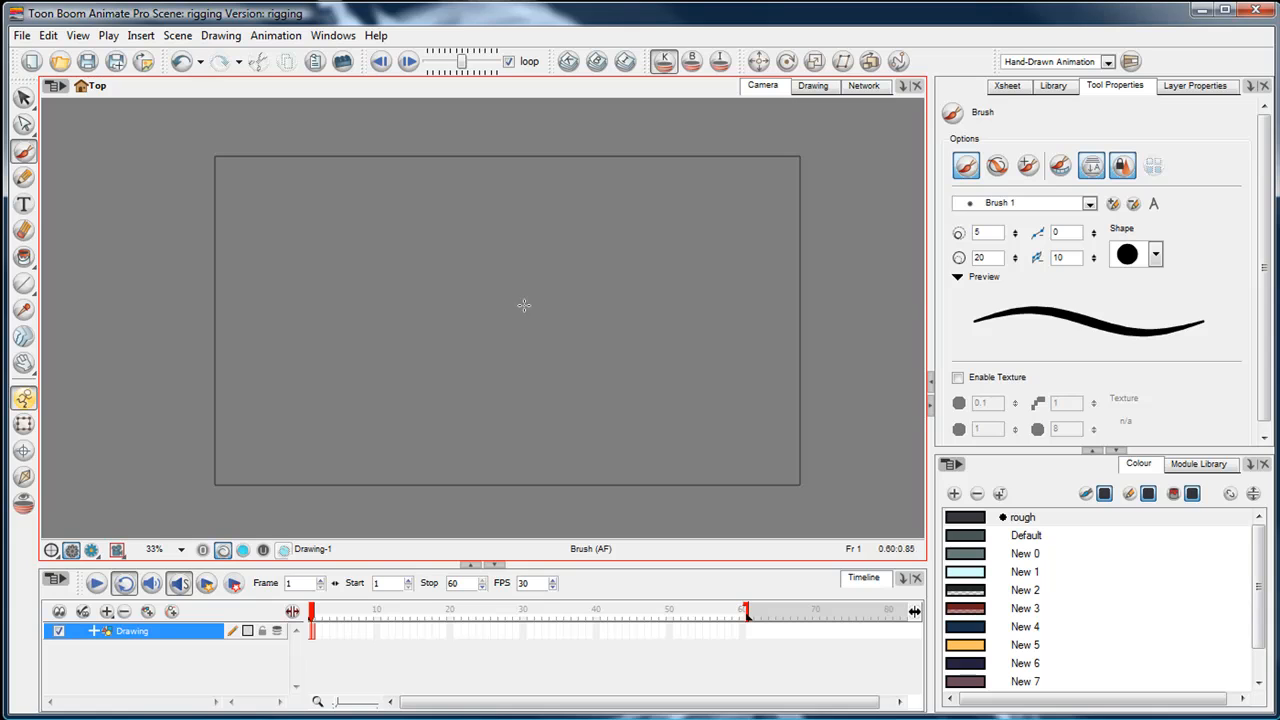
{"action": "left_click_drag", "start_coordinate": [388, 262], "coordinate": [420, 355]}
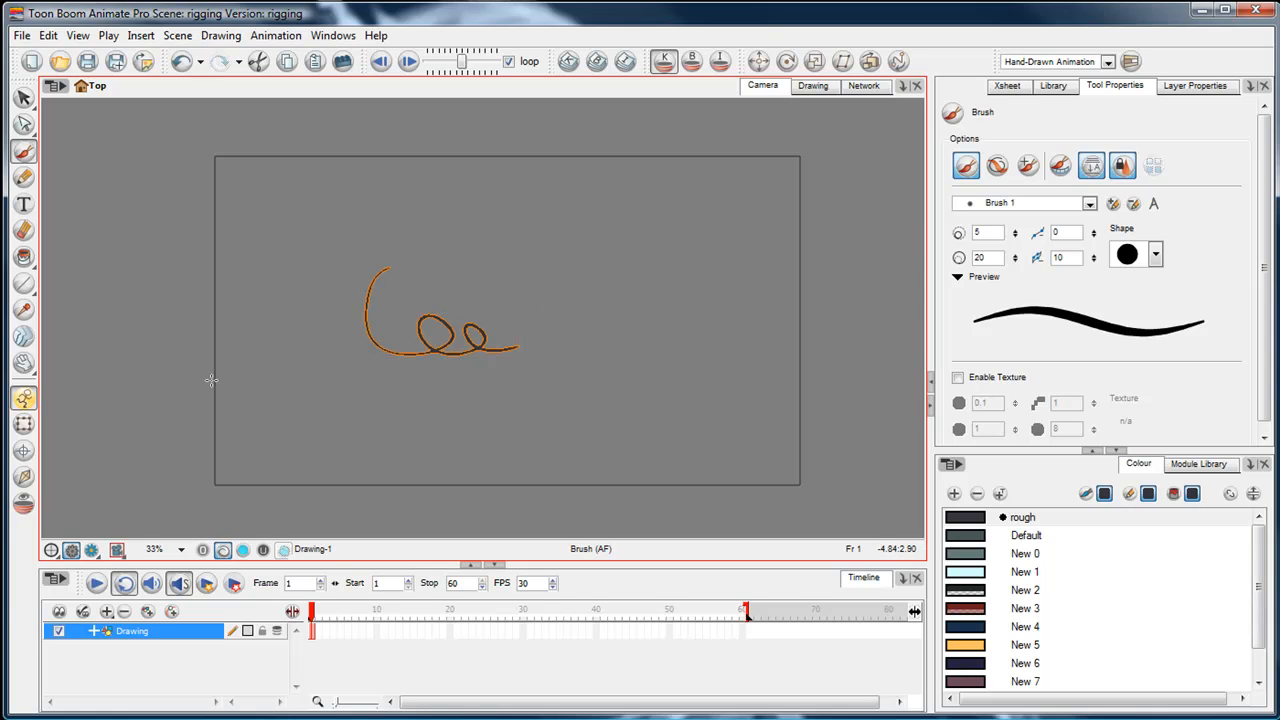
{"action": "left_click", "coordinate": [318, 615]}
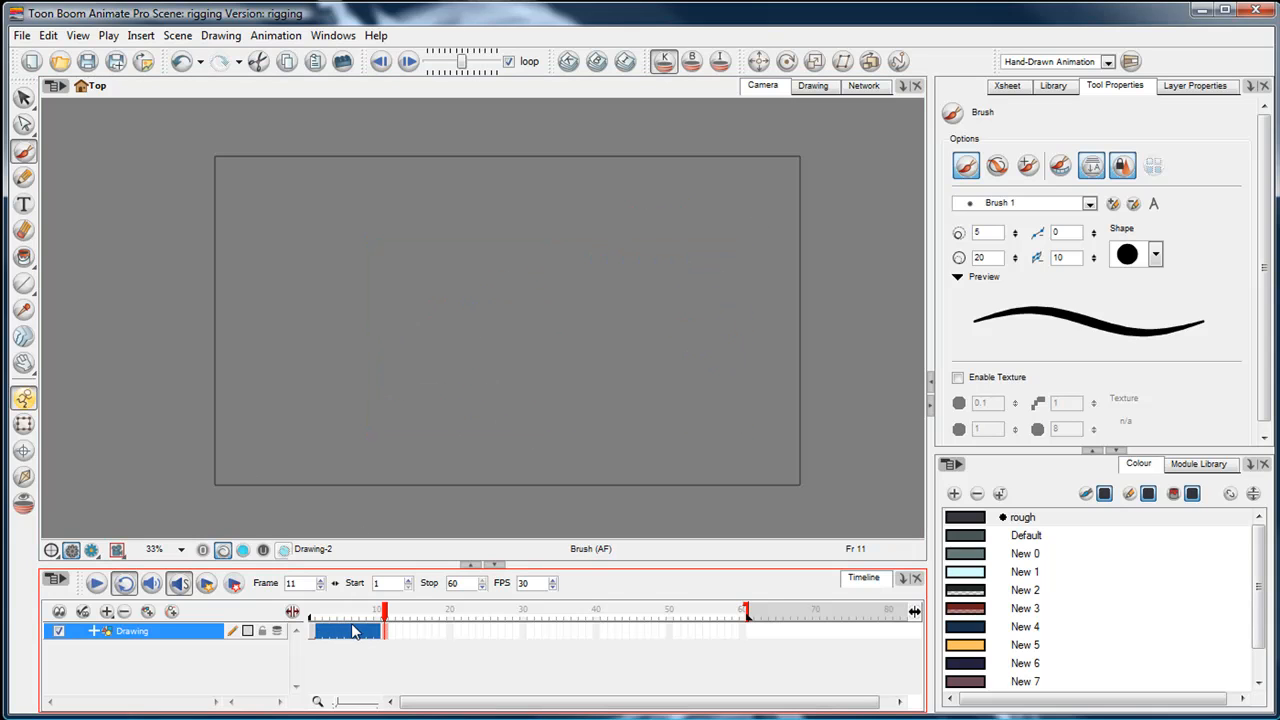
{"action": "left_click", "coordinate": [313, 610]}
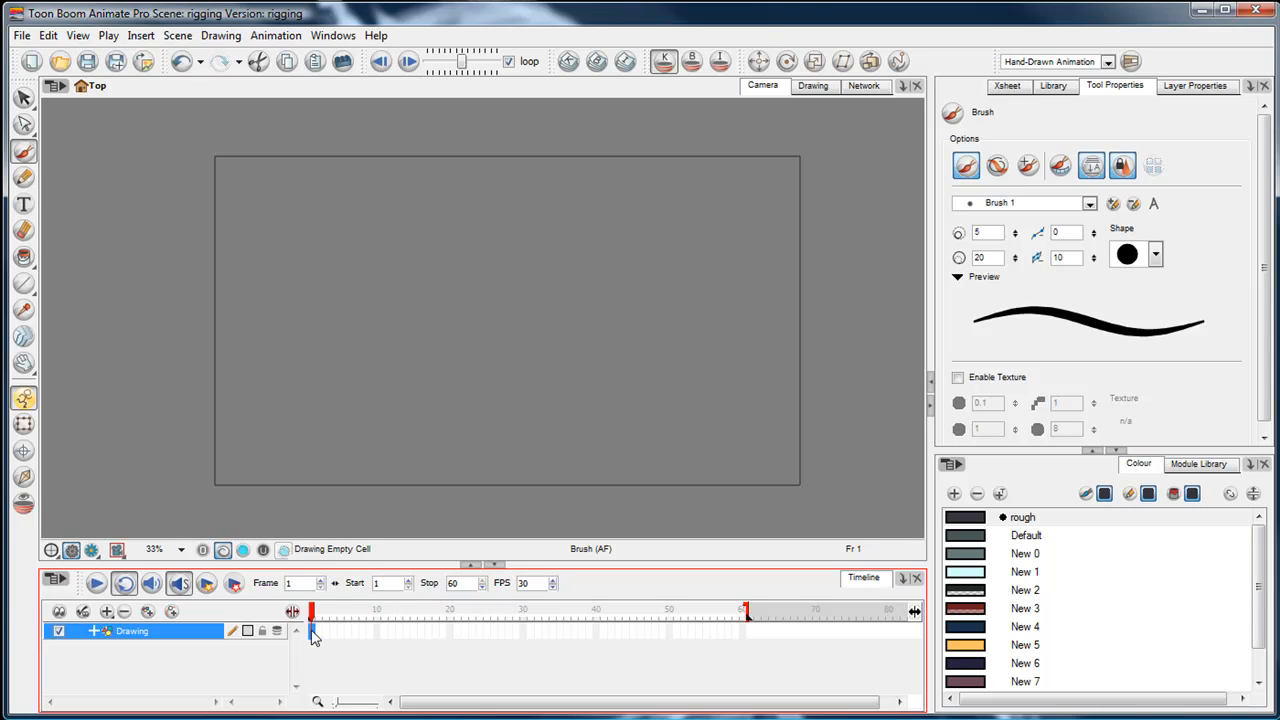
{"action": "mouse_move", "coordinate": [337, 248]}
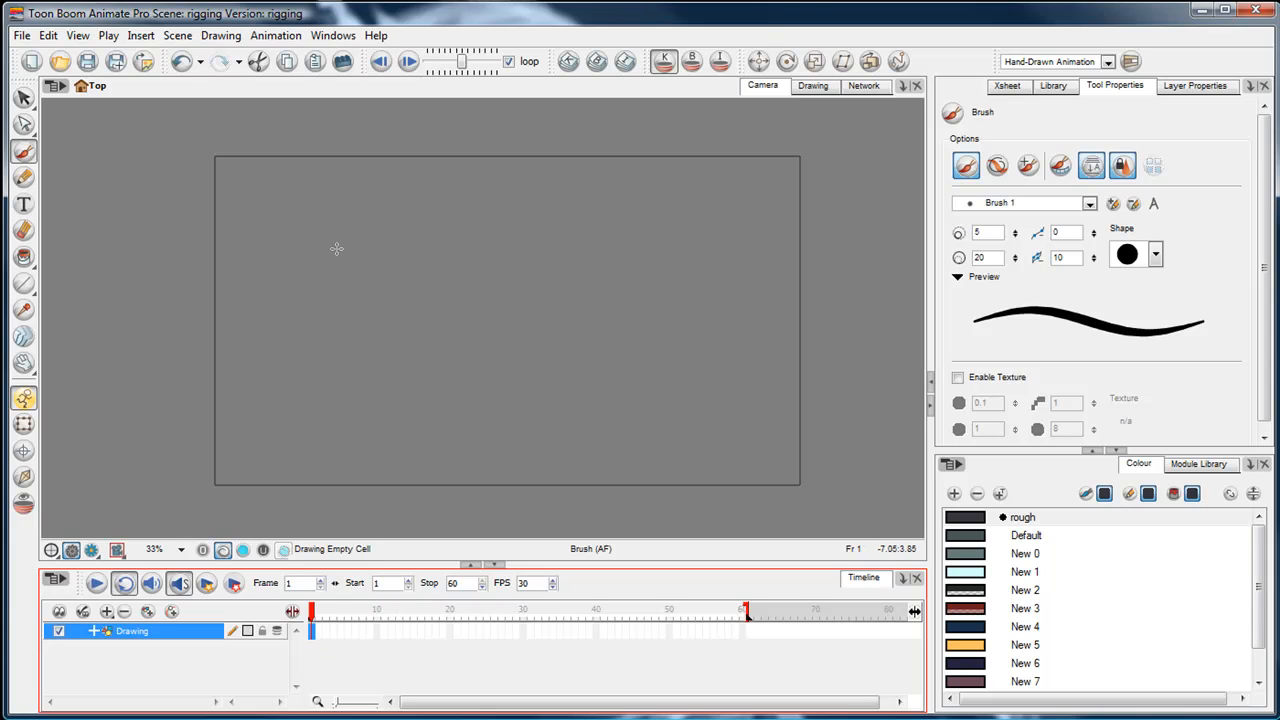
- Draw the upper arm, forearm and hand outlines and fill them dark
{"action": "left_click_drag", "start_coordinate": [340, 248], "coordinate": [400, 300]}
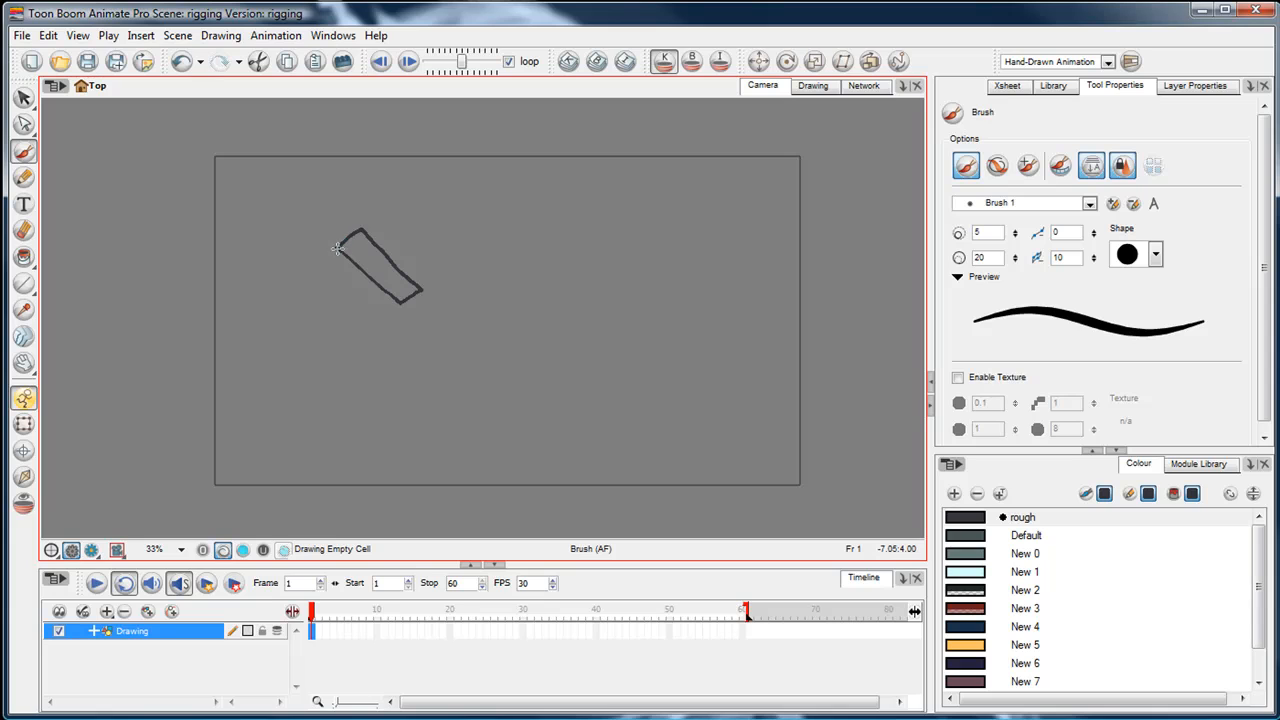
{"action": "left_click_drag", "start_coordinate": [410, 300], "coordinate": [547, 334]}
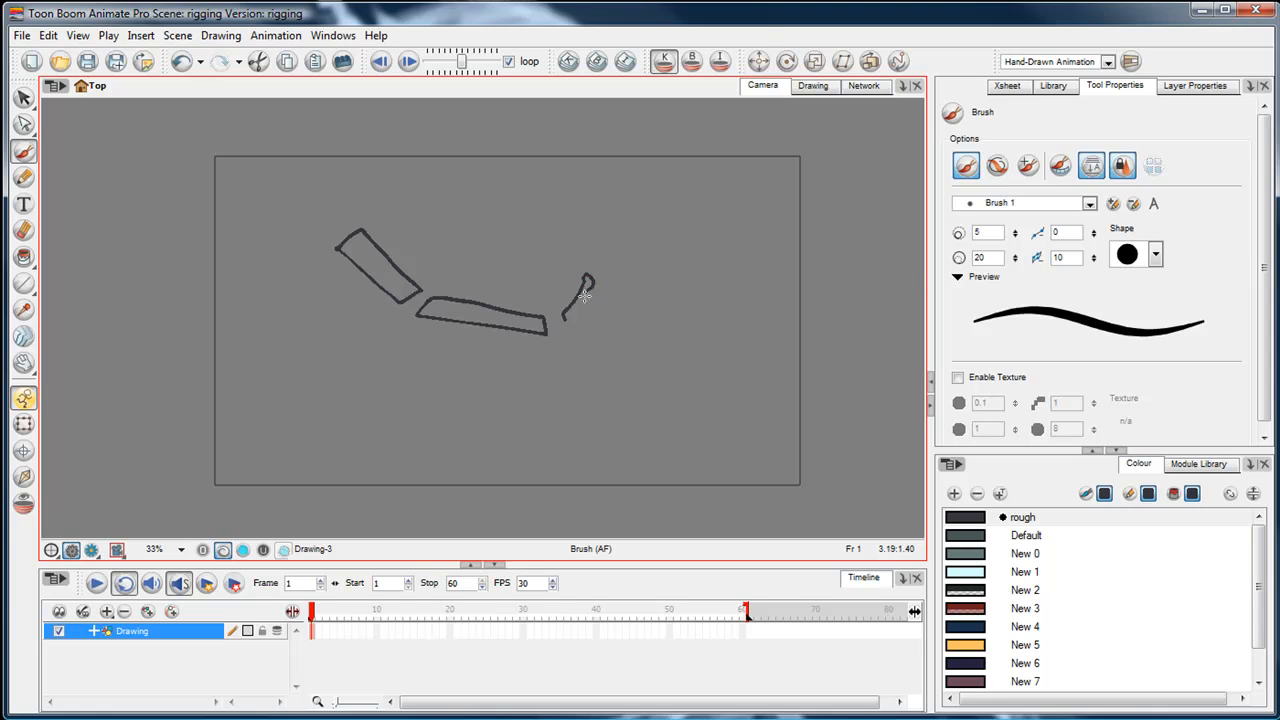
{"action": "left_click_drag", "start_coordinate": [585, 295], "coordinate": [640, 320]}
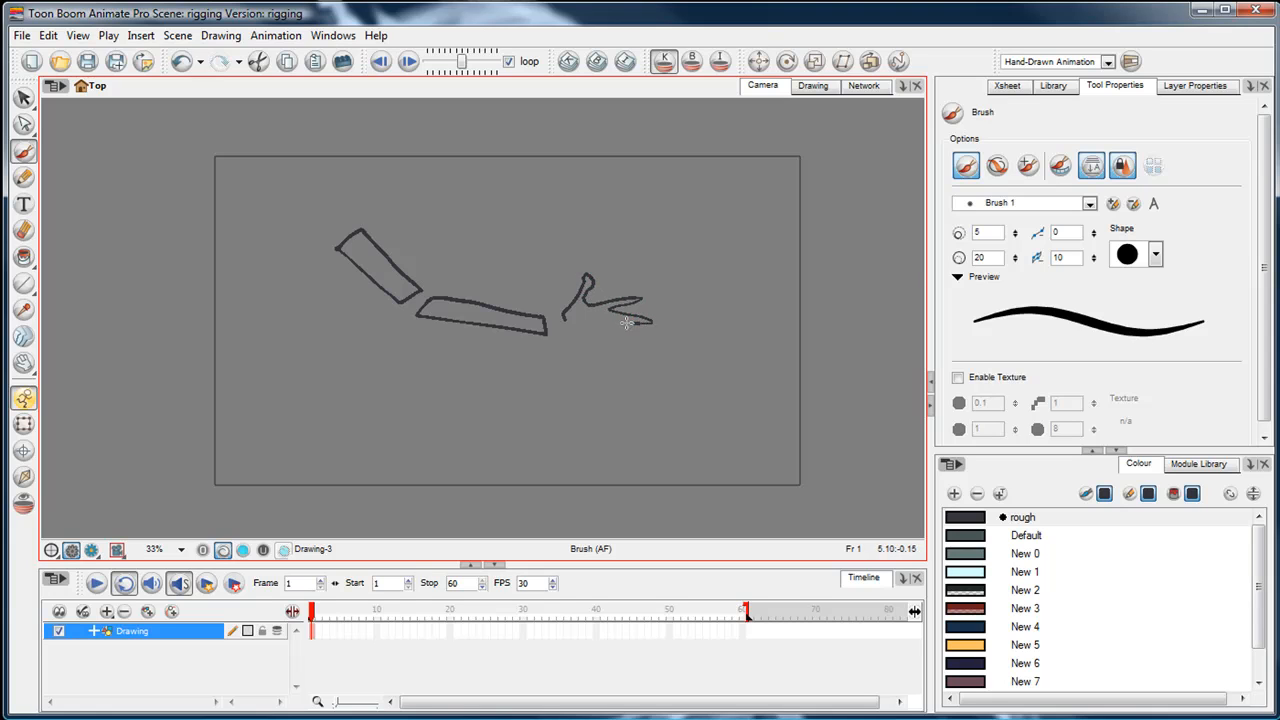
{"action": "left_click_drag", "start_coordinate": [620, 320], "coordinate": [650, 345]}
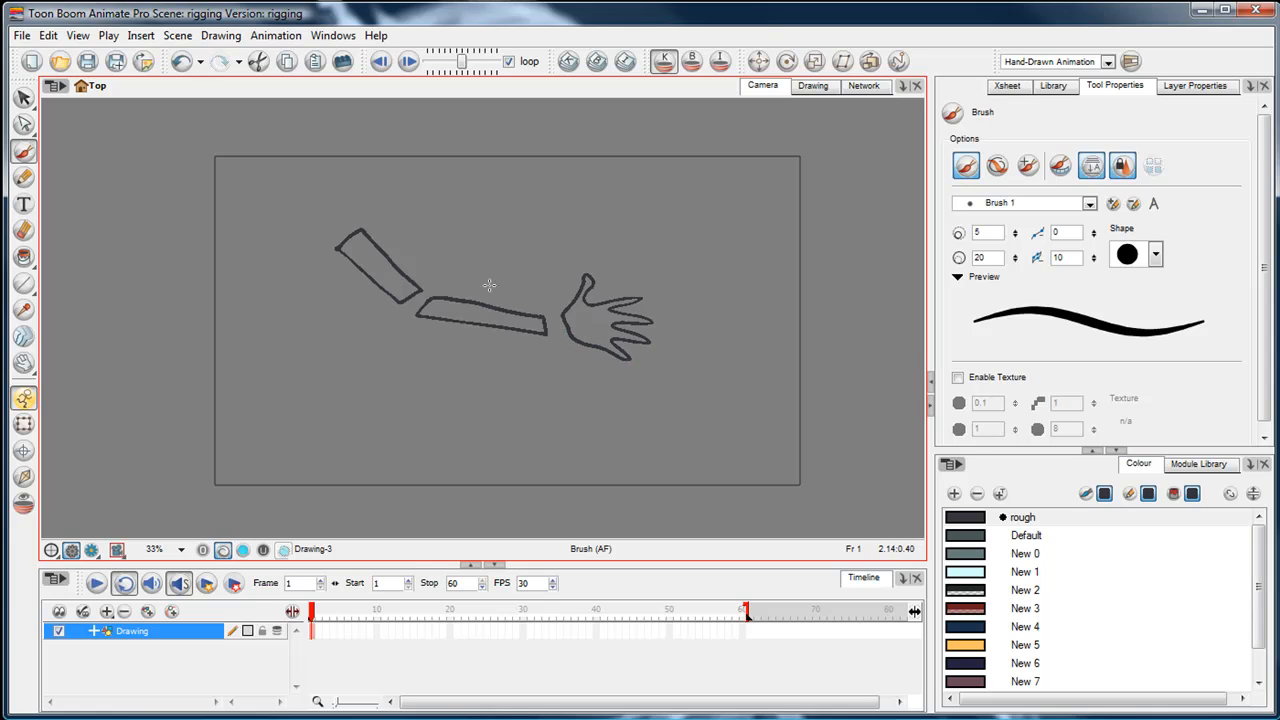
{"action": "left_click", "coordinate": [24, 98]}
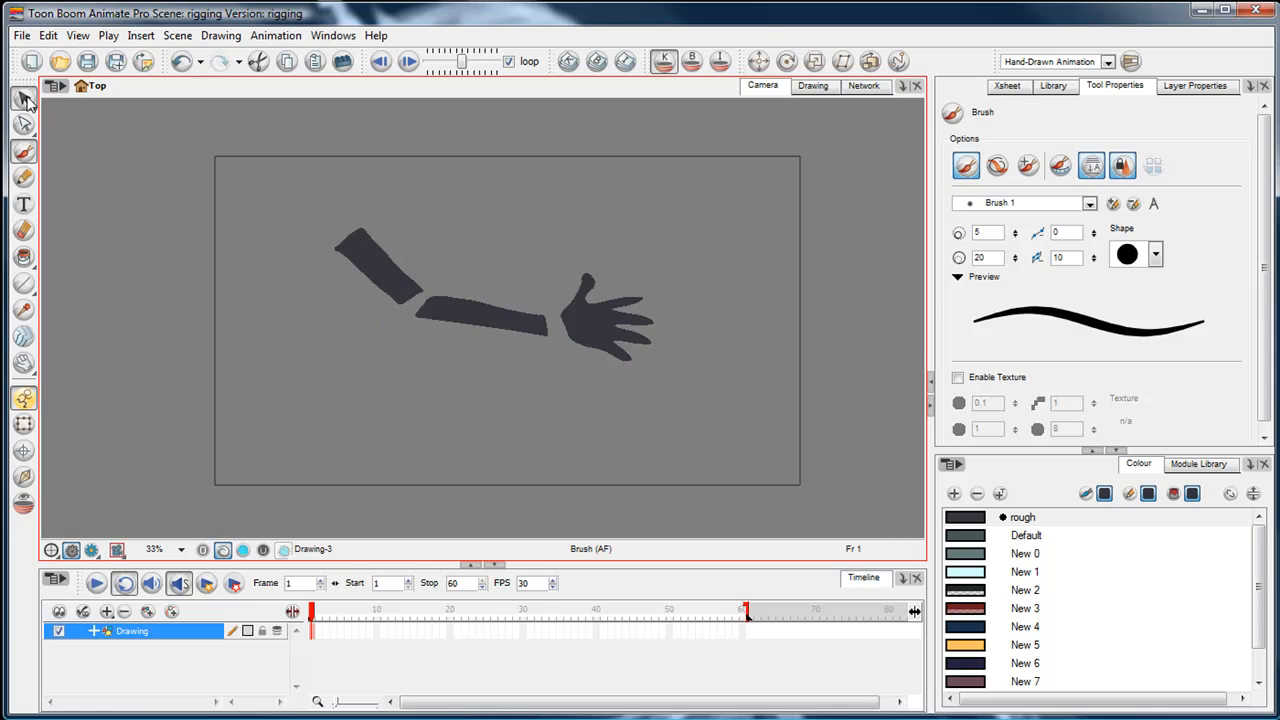
{"action": "left_click", "coordinate": [24, 98]}
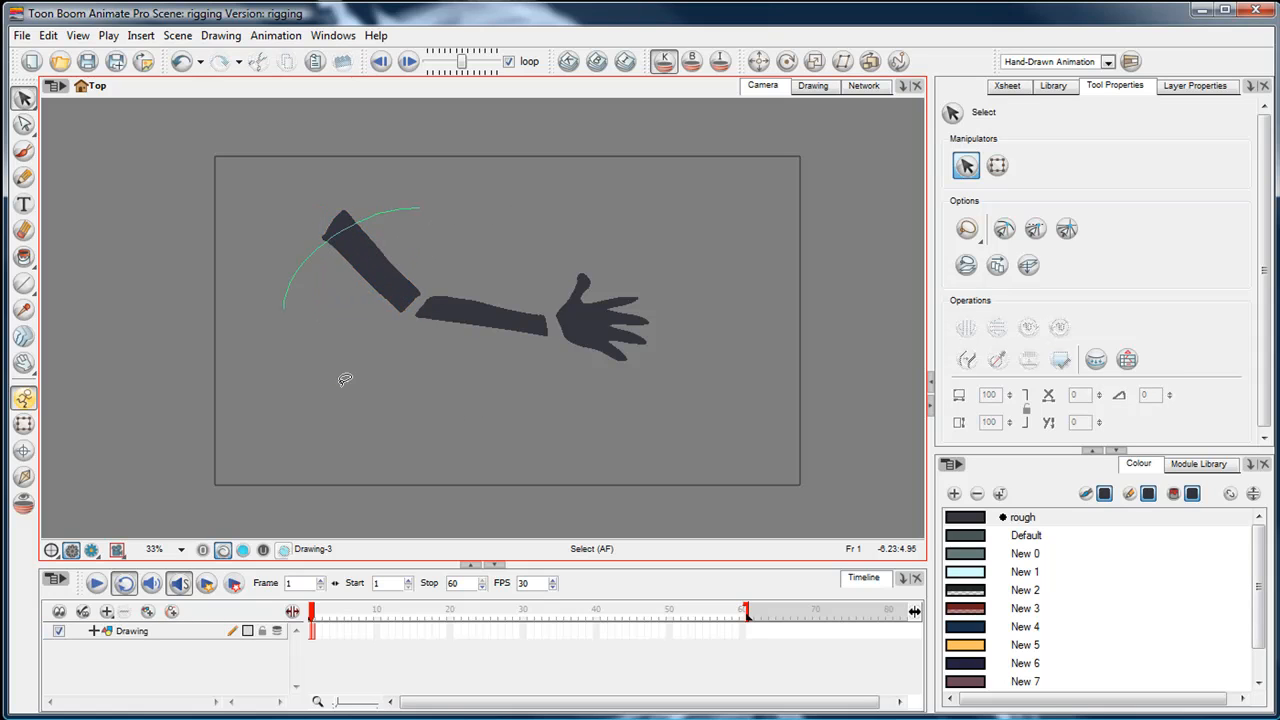
- Distribute the three selected arm pieces to layers, deleting the original drawing file
{"action": "left_click", "coordinate": [505, 305]}
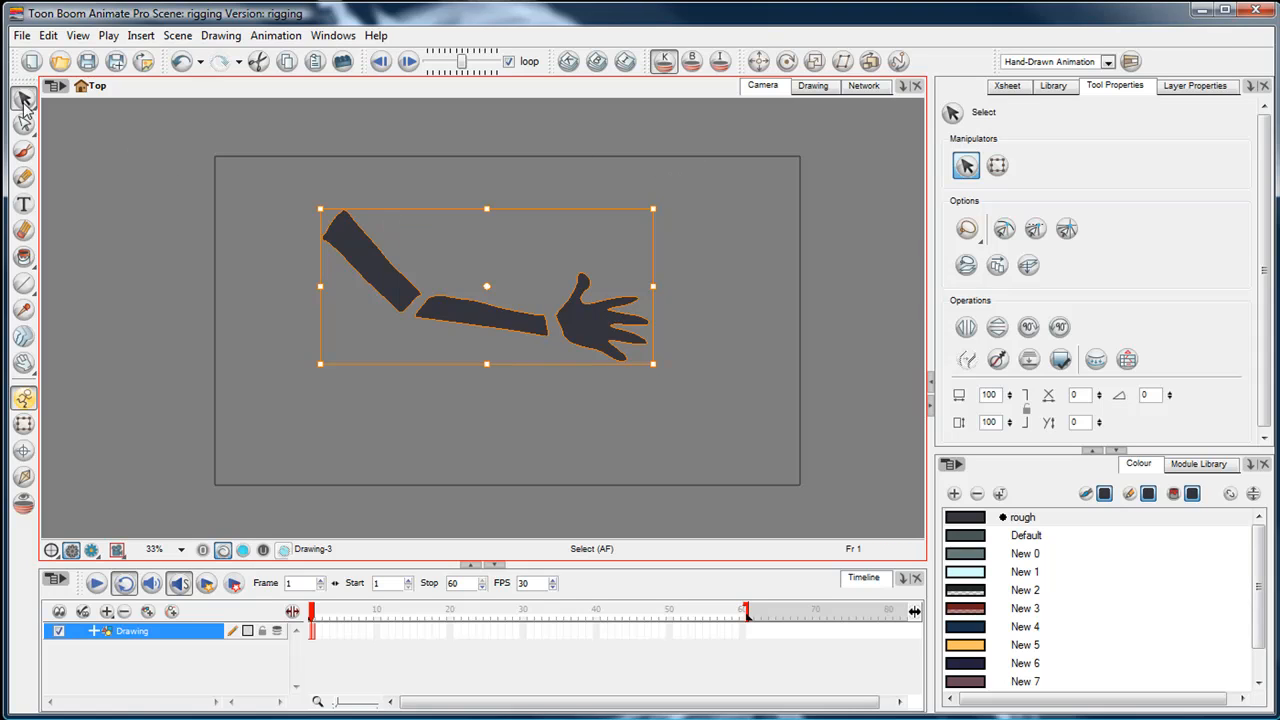
{"action": "mouse_move", "coordinate": [538, 255]}
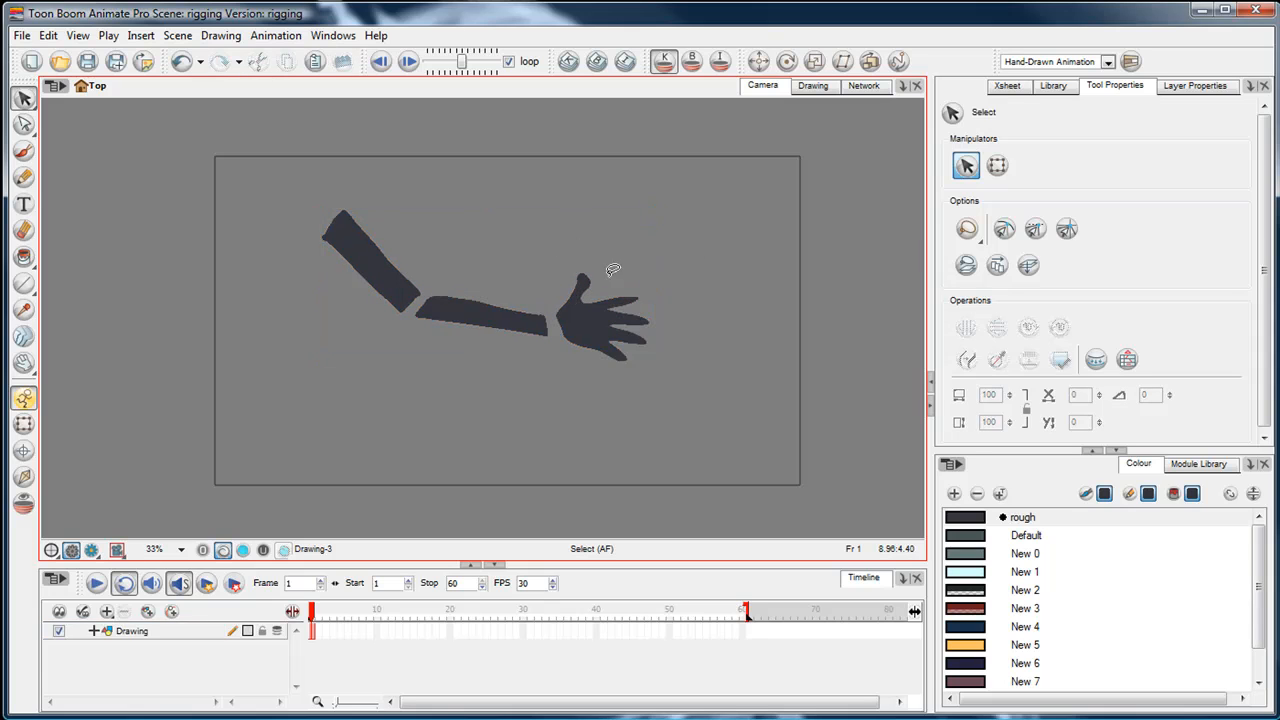
{"action": "mouse_move", "coordinate": [541, 252]}
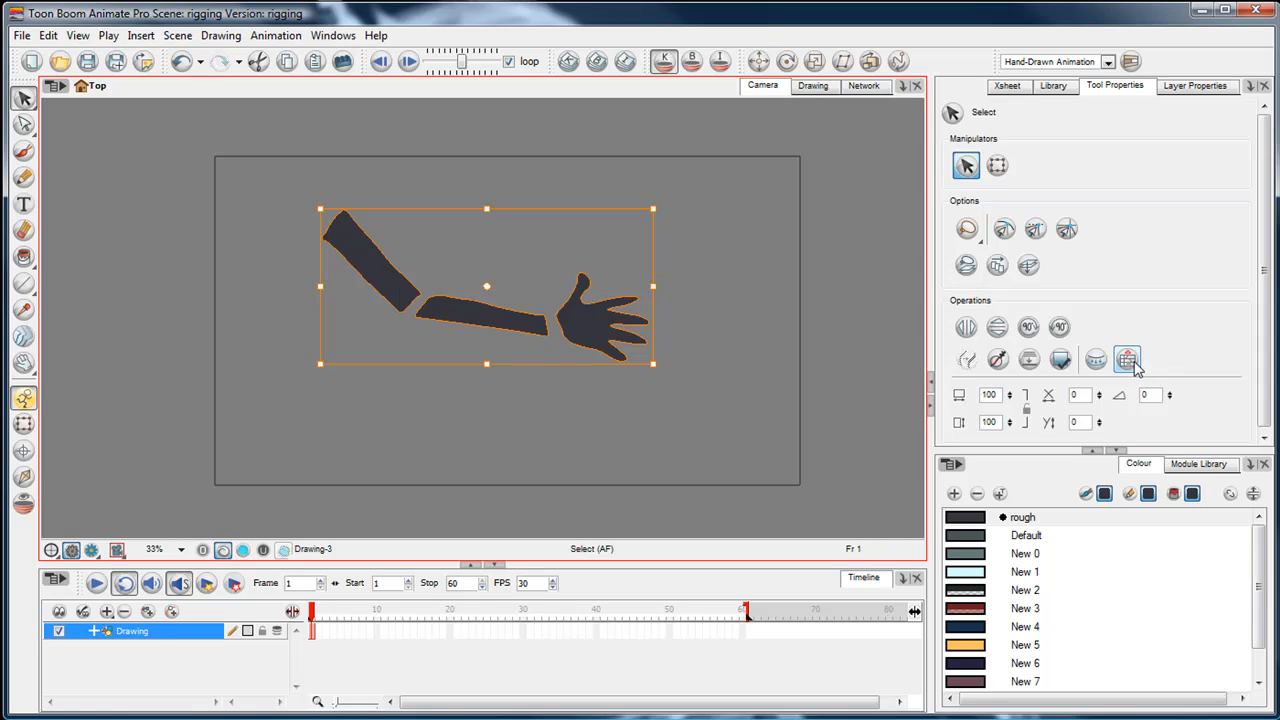
{"action": "mouse_move", "coordinate": [1128, 359]}
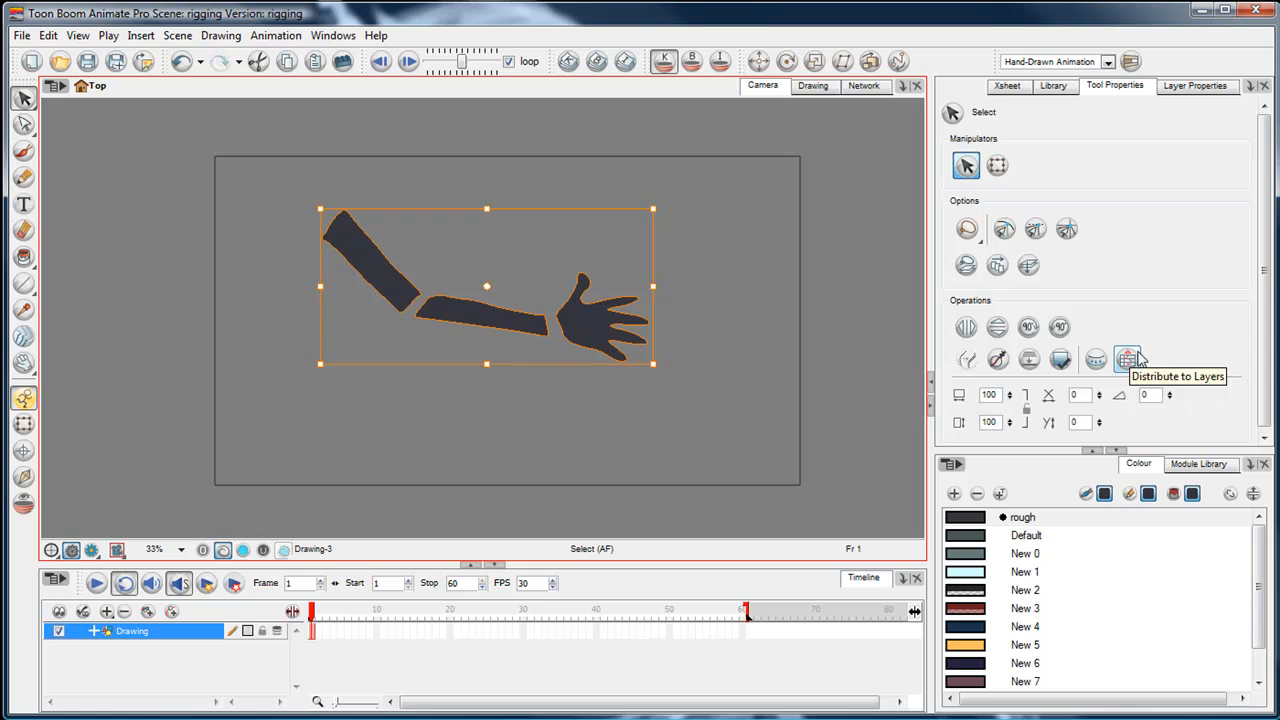
{"action": "left_click", "coordinate": [1128, 360]}
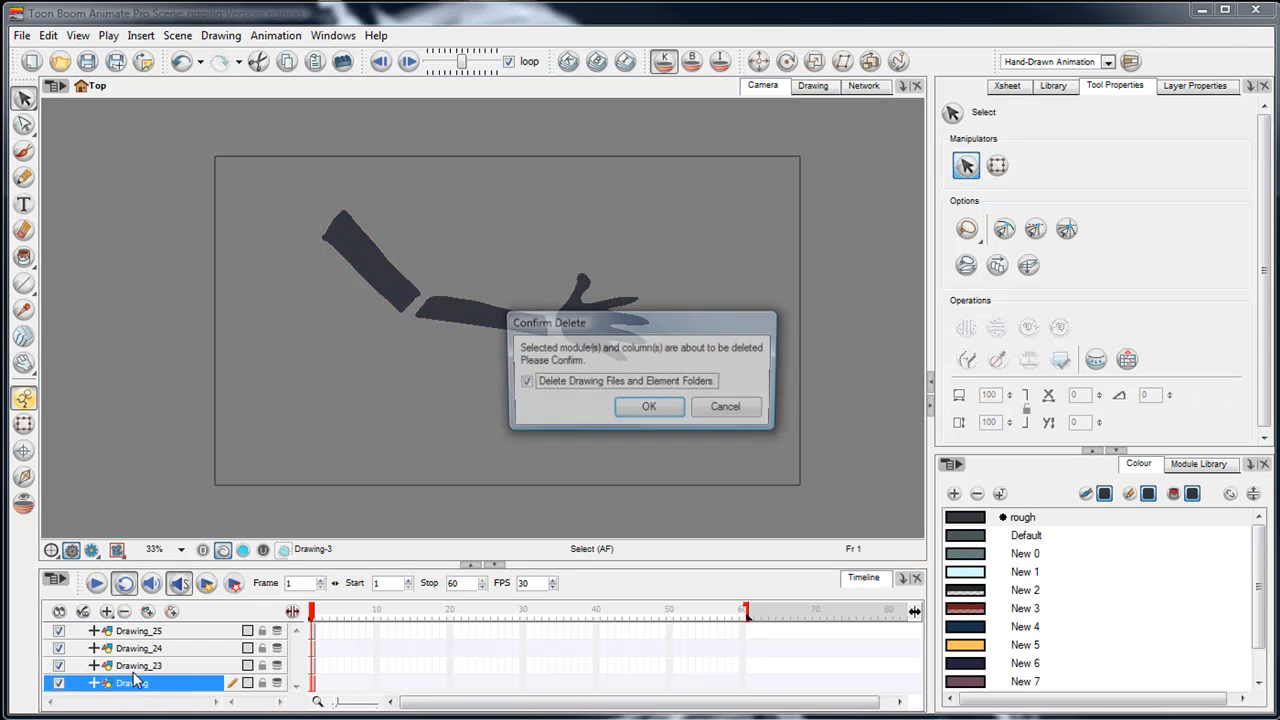
{"action": "left_click", "coordinate": [648, 406]}
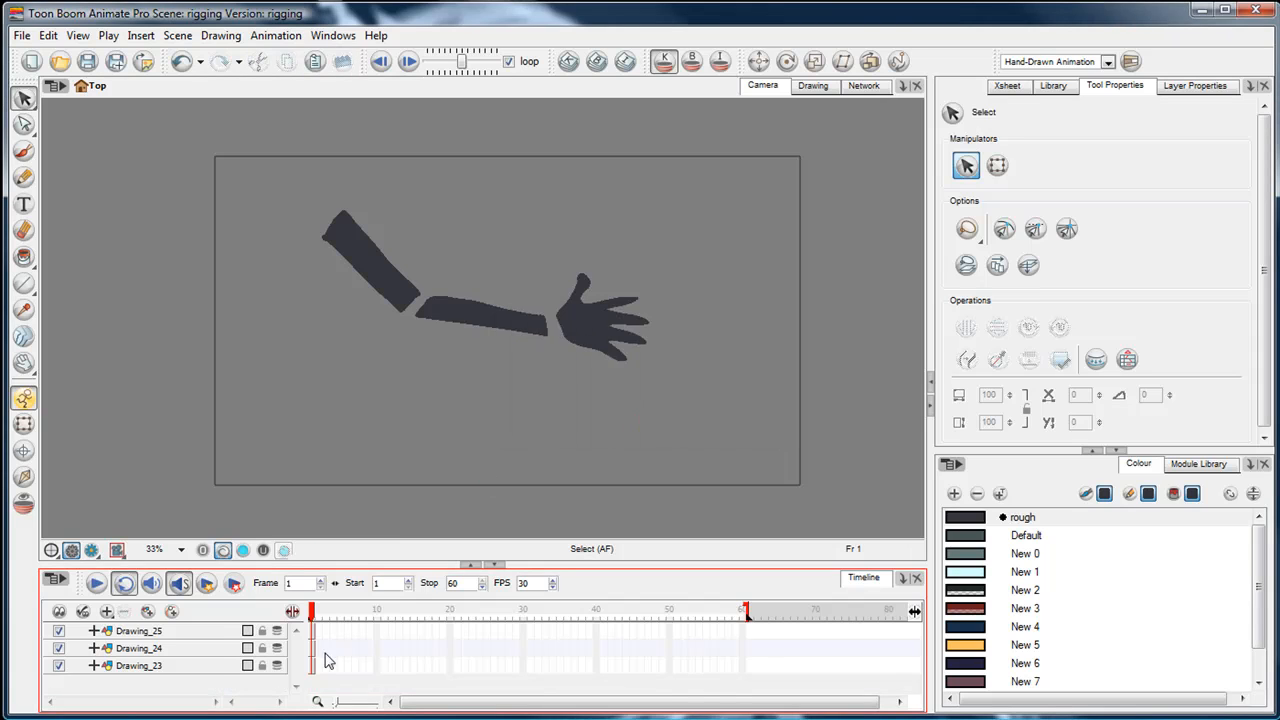
{"action": "left_click", "coordinate": [139, 665]}
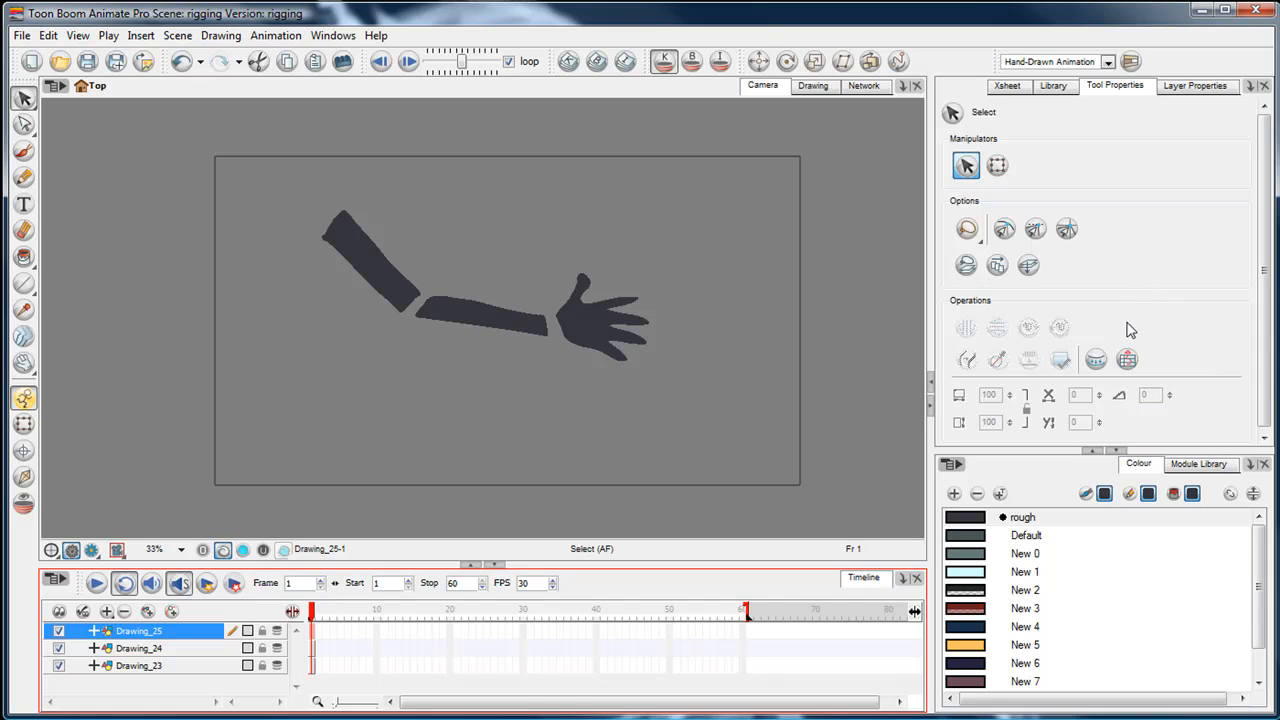
{"action": "mouse_move", "coordinate": [1127, 360]}
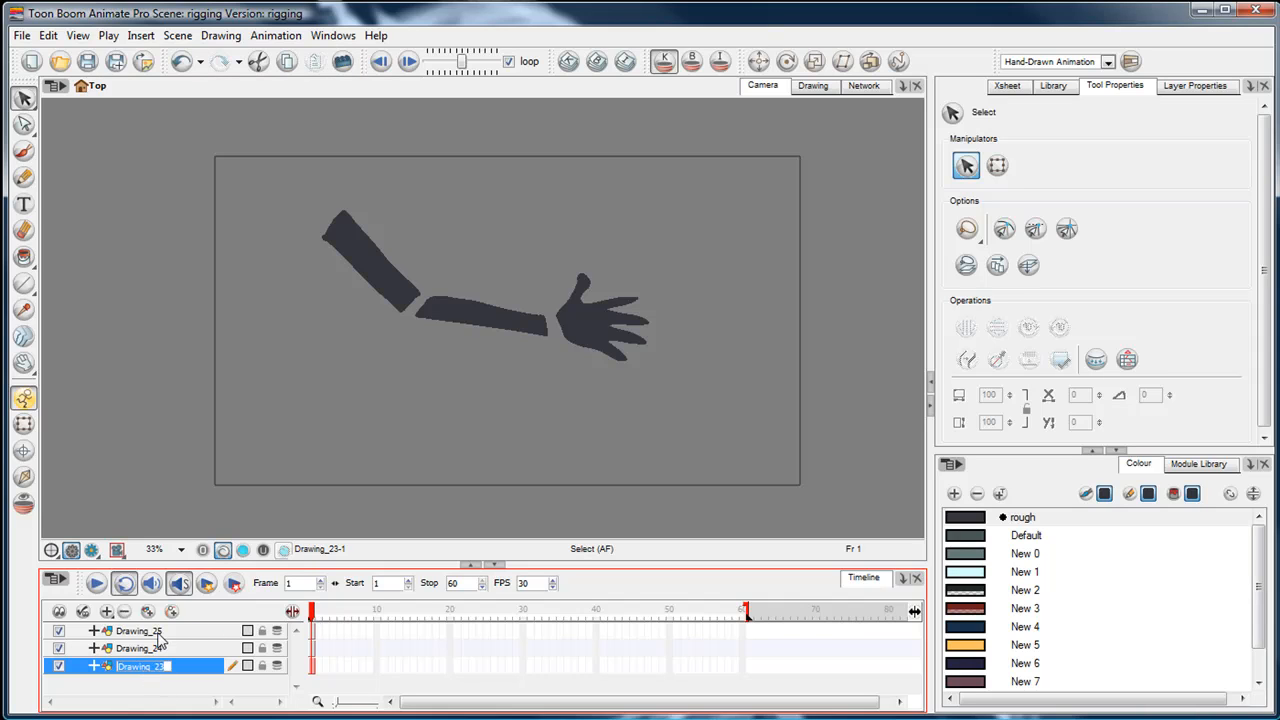
- Rename a layer to 'hand' and open the Drawing_23 layer's properties
{"action": "left_click", "coordinate": [58, 665]}
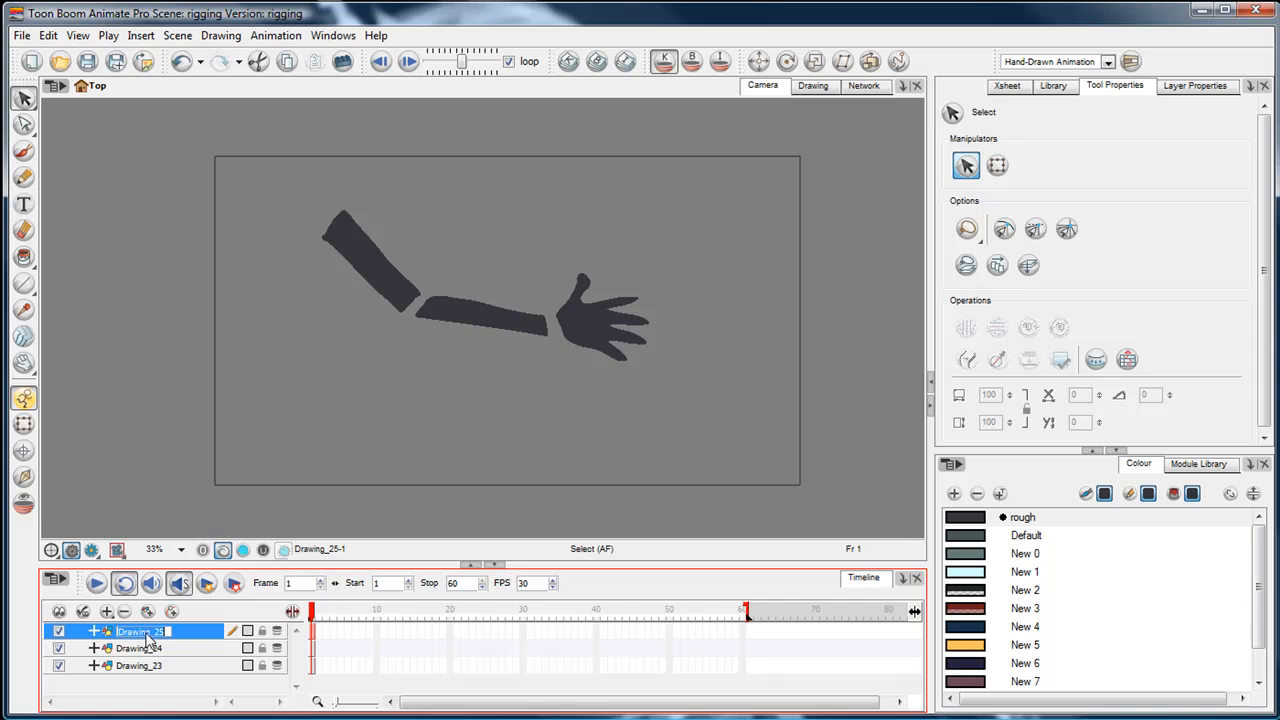
{"action": "type", "text": "ha"}
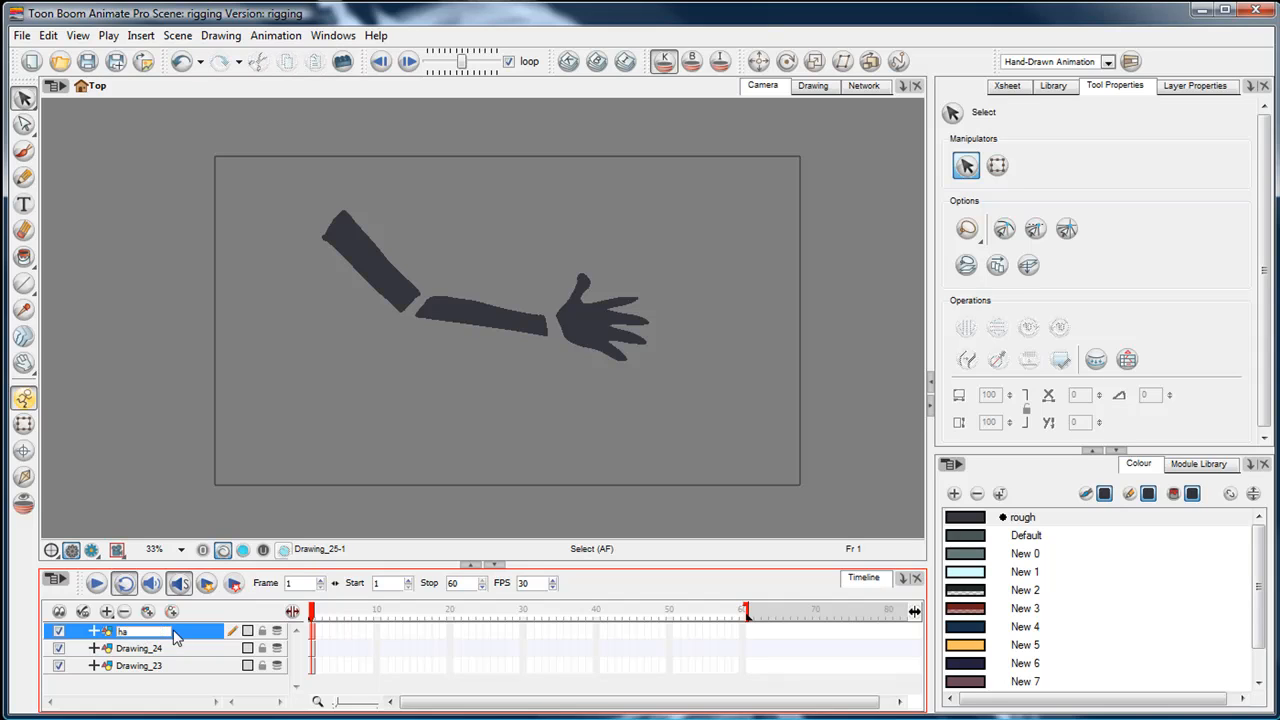
{"action": "type", "text": "hand"}
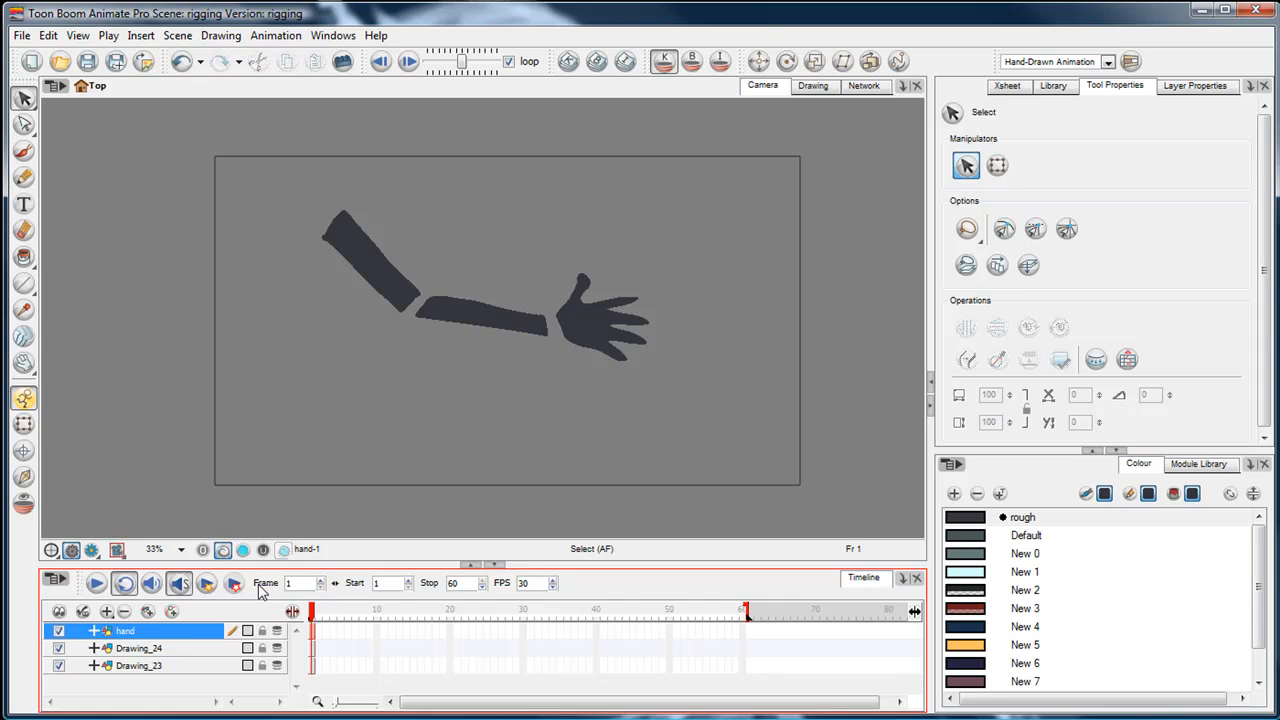
{"action": "left_click", "coordinate": [139, 648]}
{"action": "type", "text": "upper"}
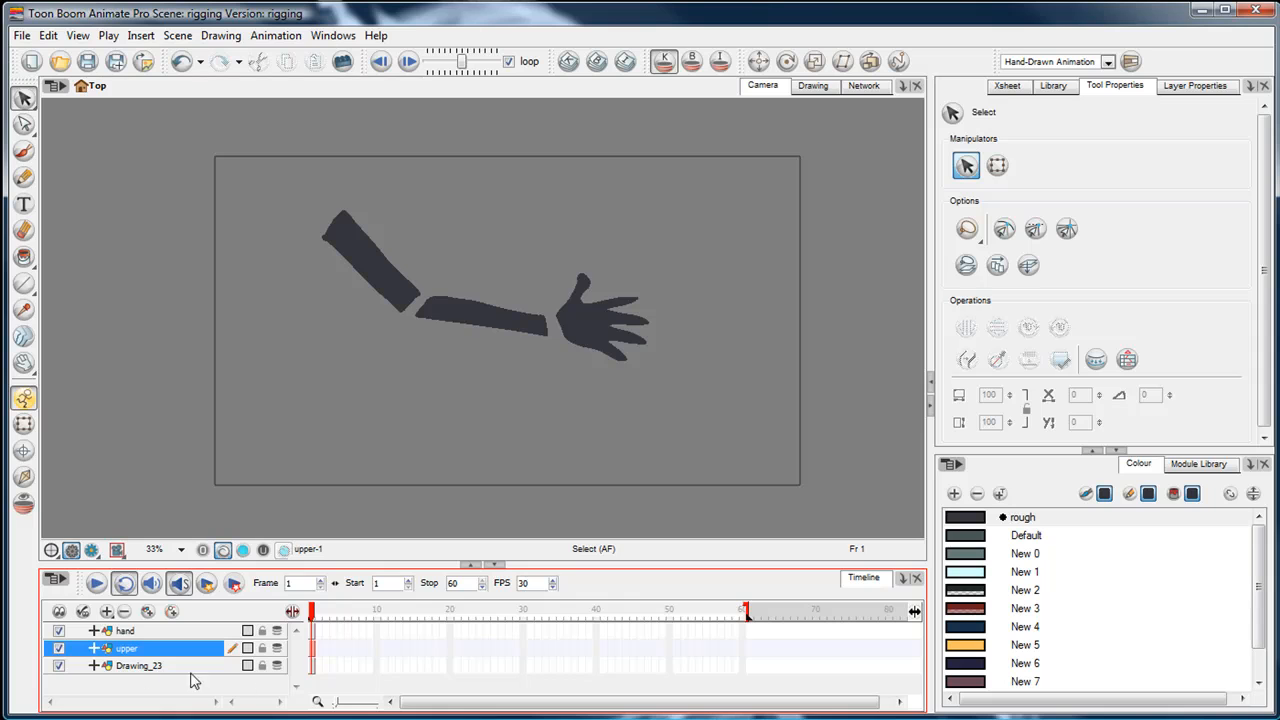
{"action": "left_click", "coordinate": [138, 665]}
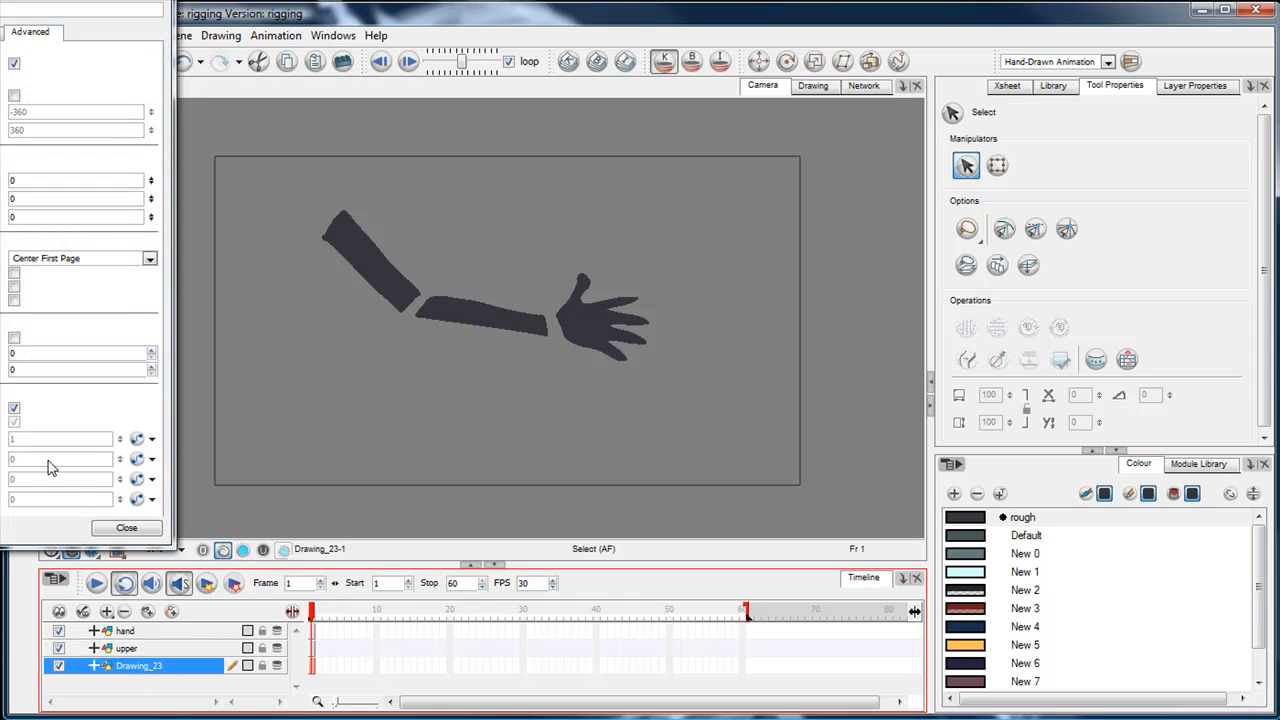
{"action": "left_click", "coordinate": [127, 527]}
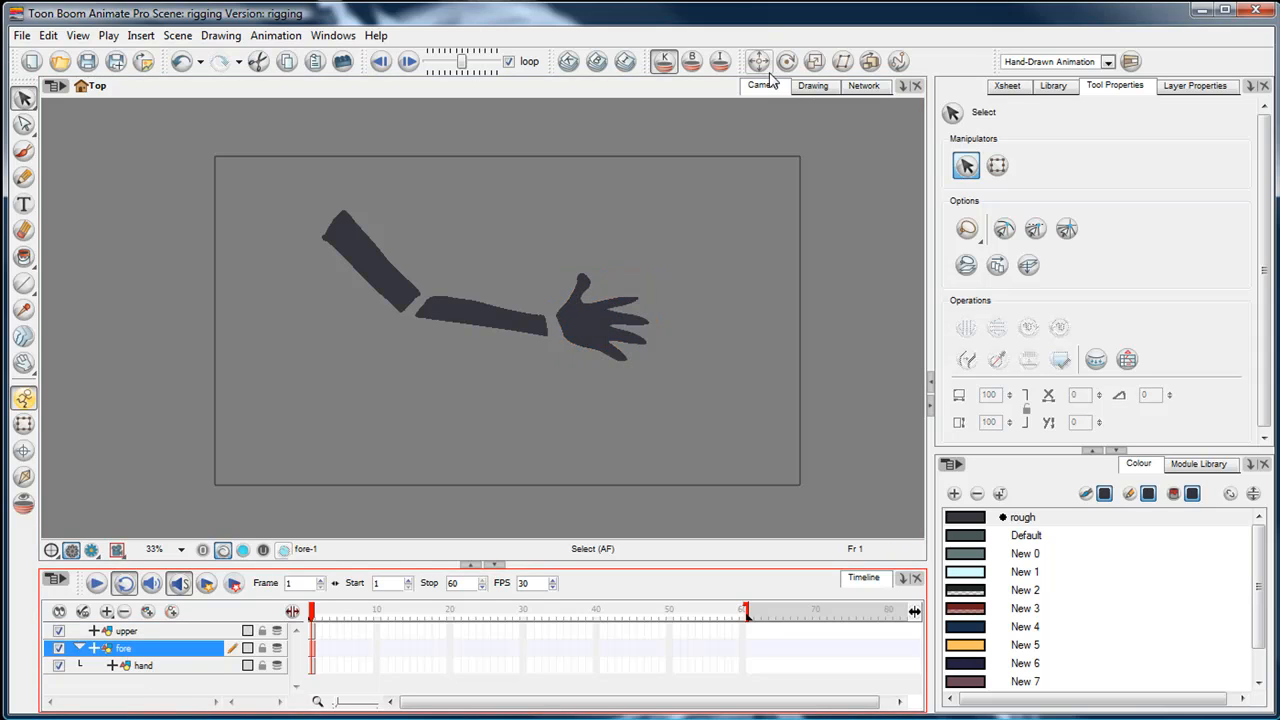
- Parent hand under fore and fore under upper, checking pivots with the Transform tool
{"action": "left_click", "coordinate": [759, 61]}
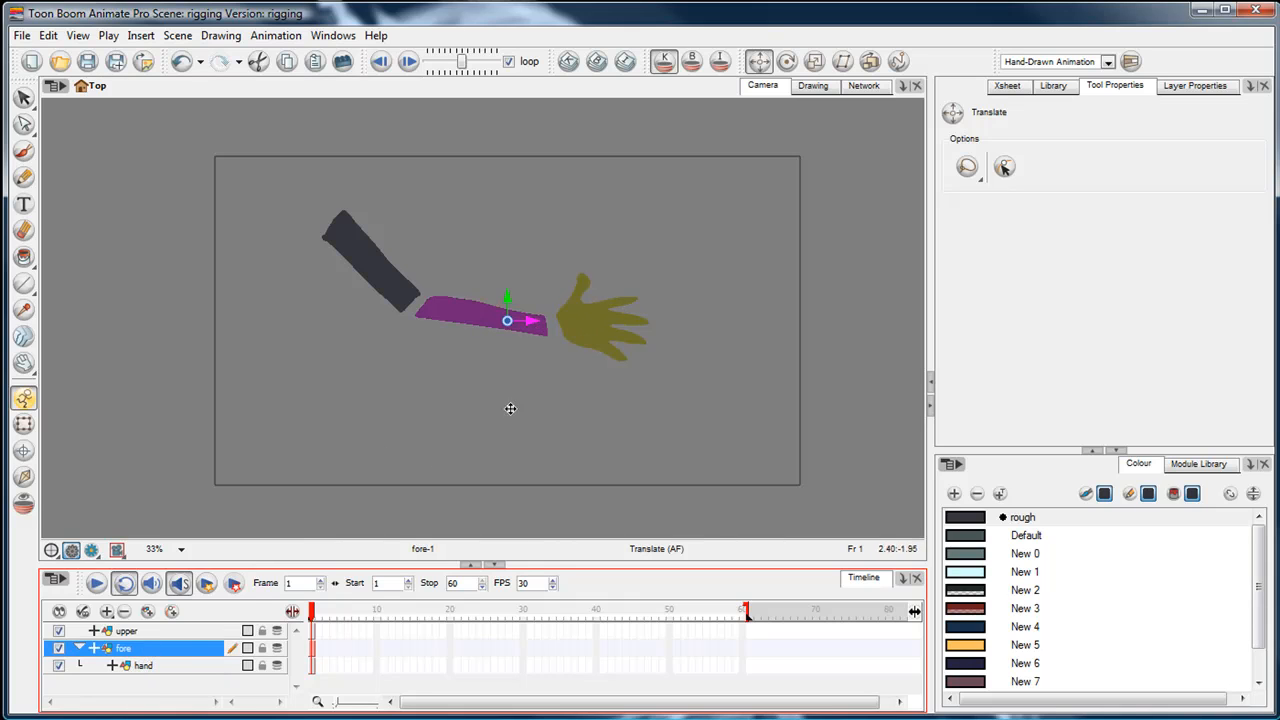
{"action": "left_click", "coordinate": [143, 665]}
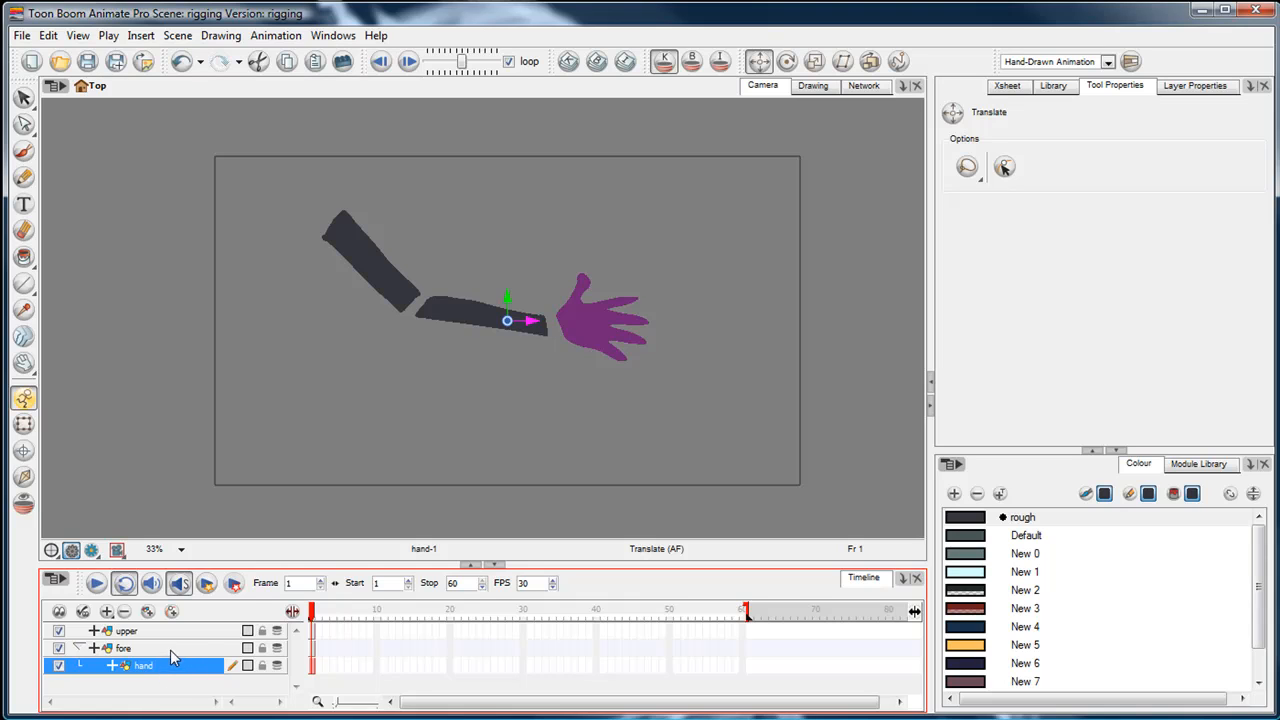
{"action": "left_click", "coordinate": [122, 648]}
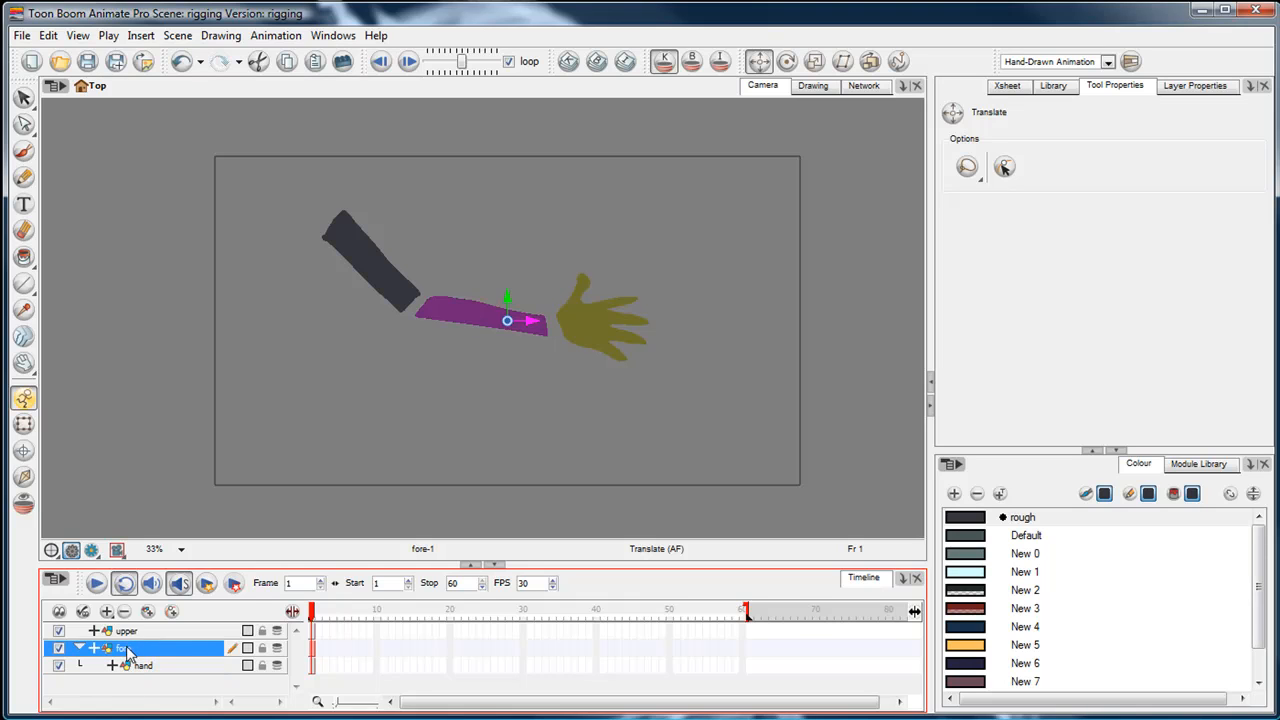
{"action": "left_click", "coordinate": [145, 665]}
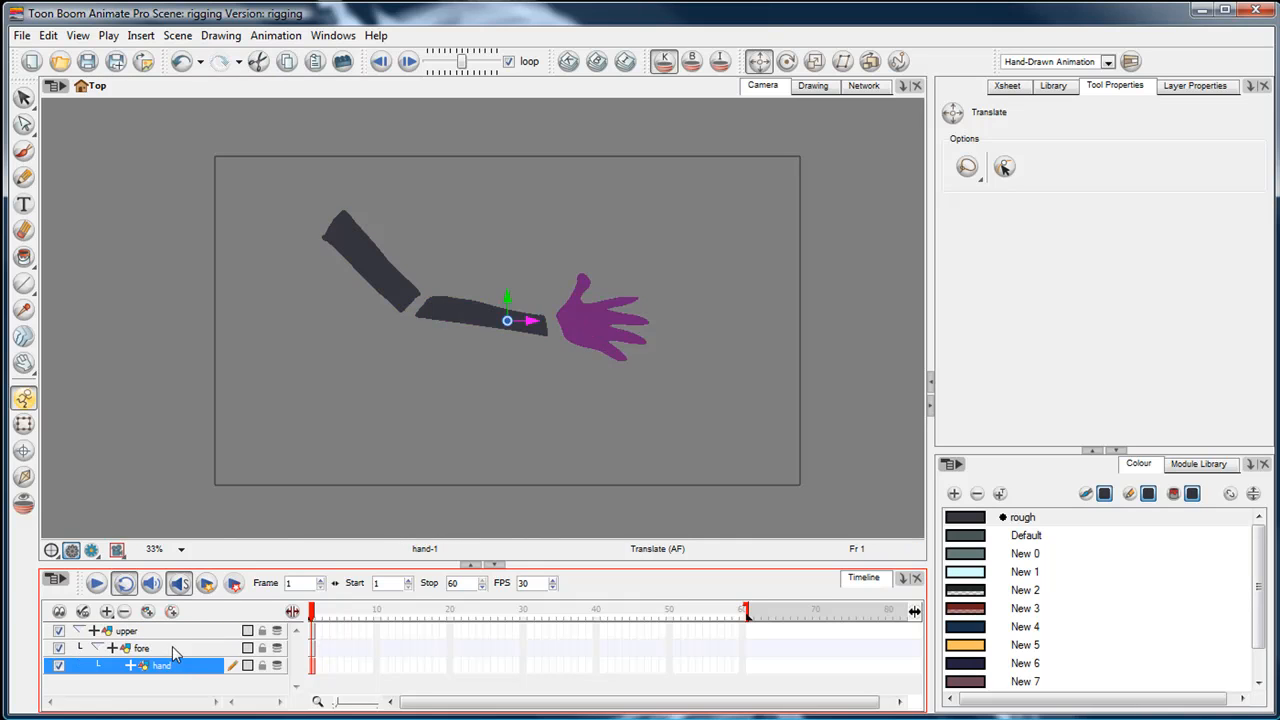
{"action": "left_click", "coordinate": [126, 630]}
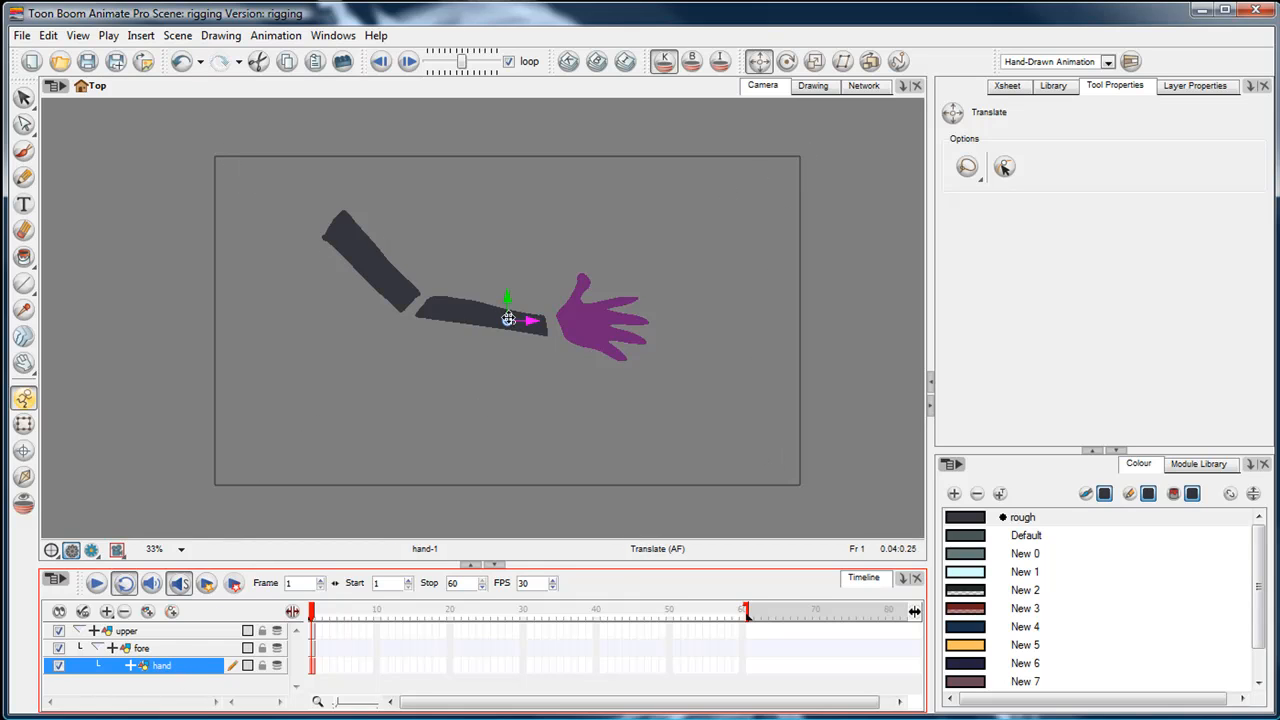
{"action": "left_click", "coordinate": [126, 630]}
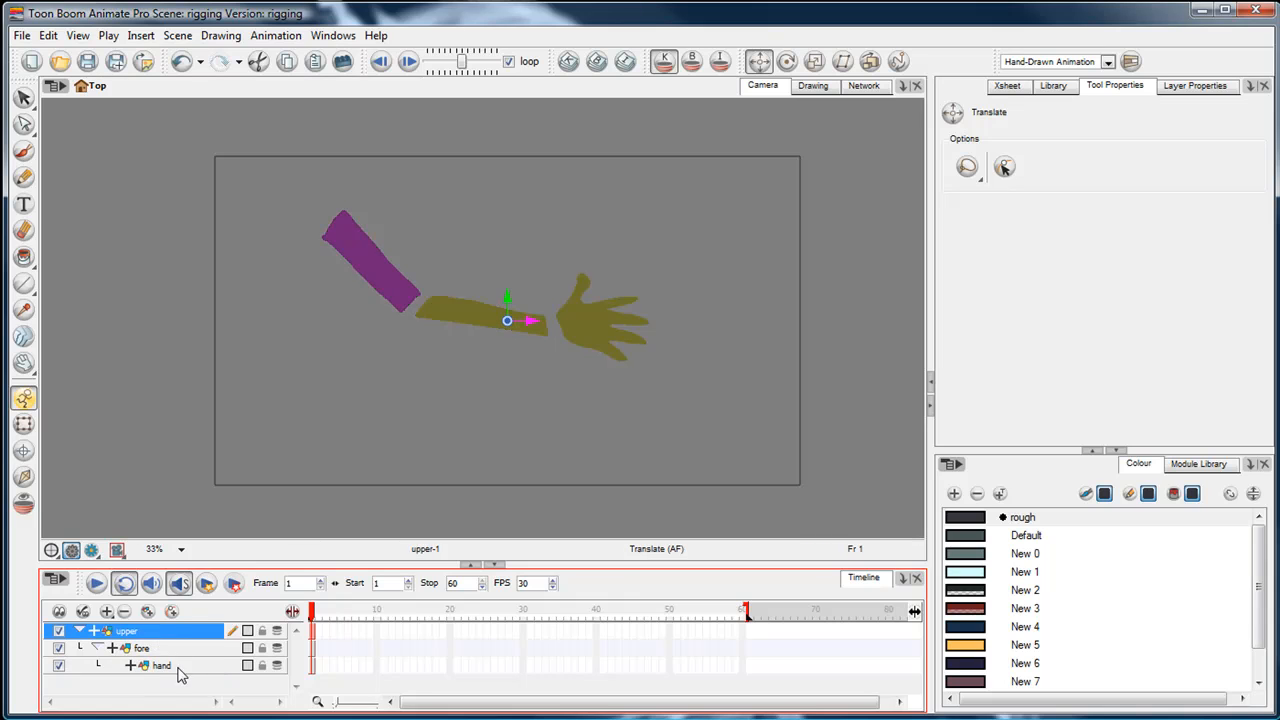
{"action": "left_click", "coordinate": [161, 665]}
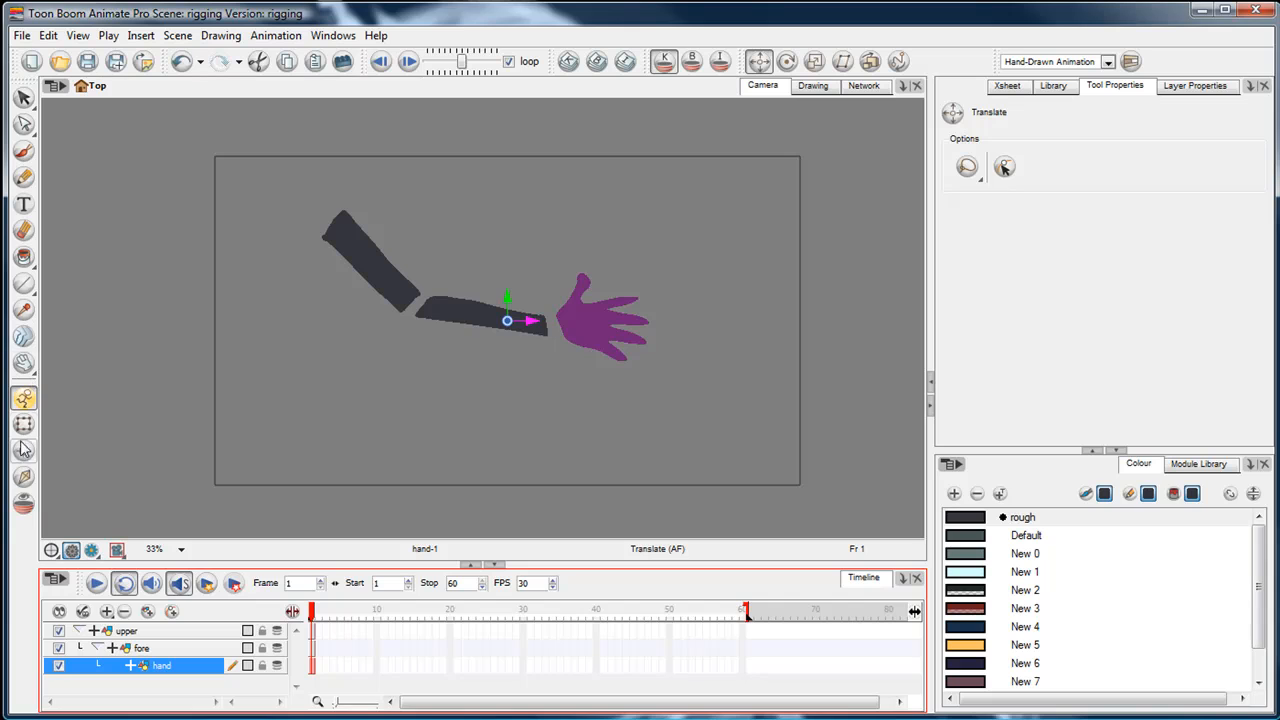
{"action": "mouse_move", "coordinate": [25, 455]}
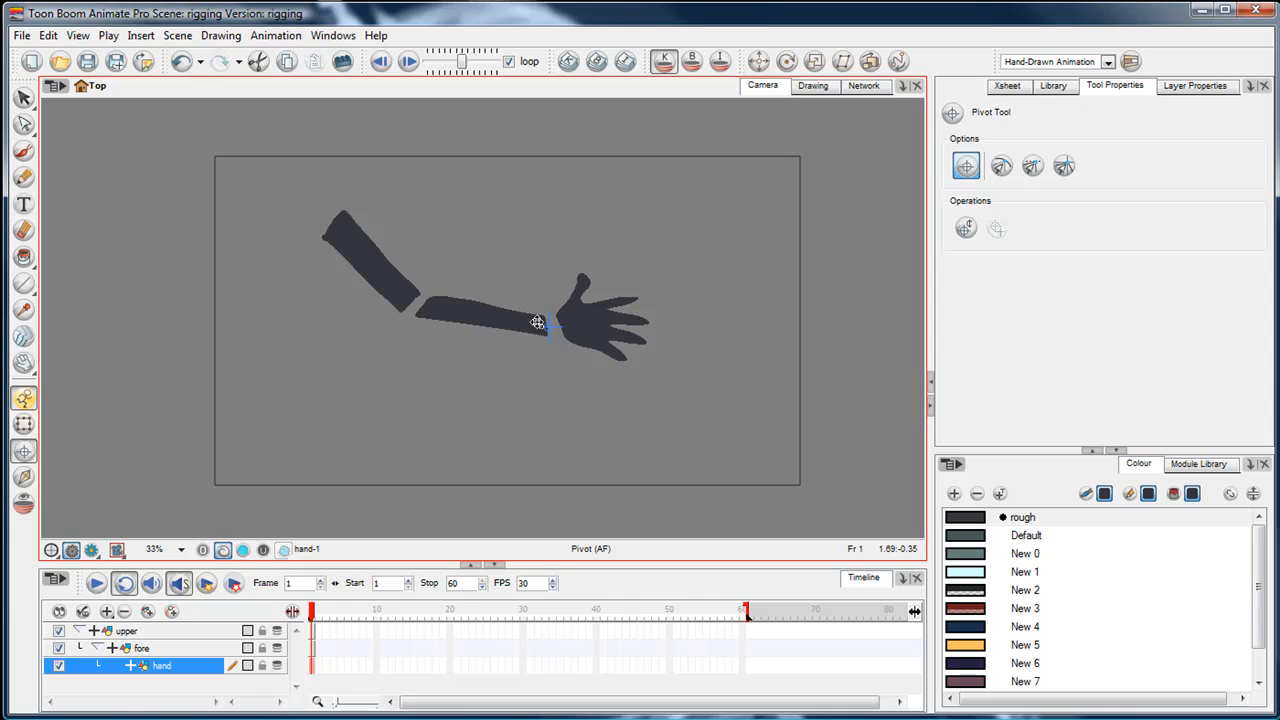
- Move the hand pivot to the wrist, then select the fore and upper layers
{"action": "left_click_drag", "start_coordinate": [538, 323], "coordinate": [600, 320]}
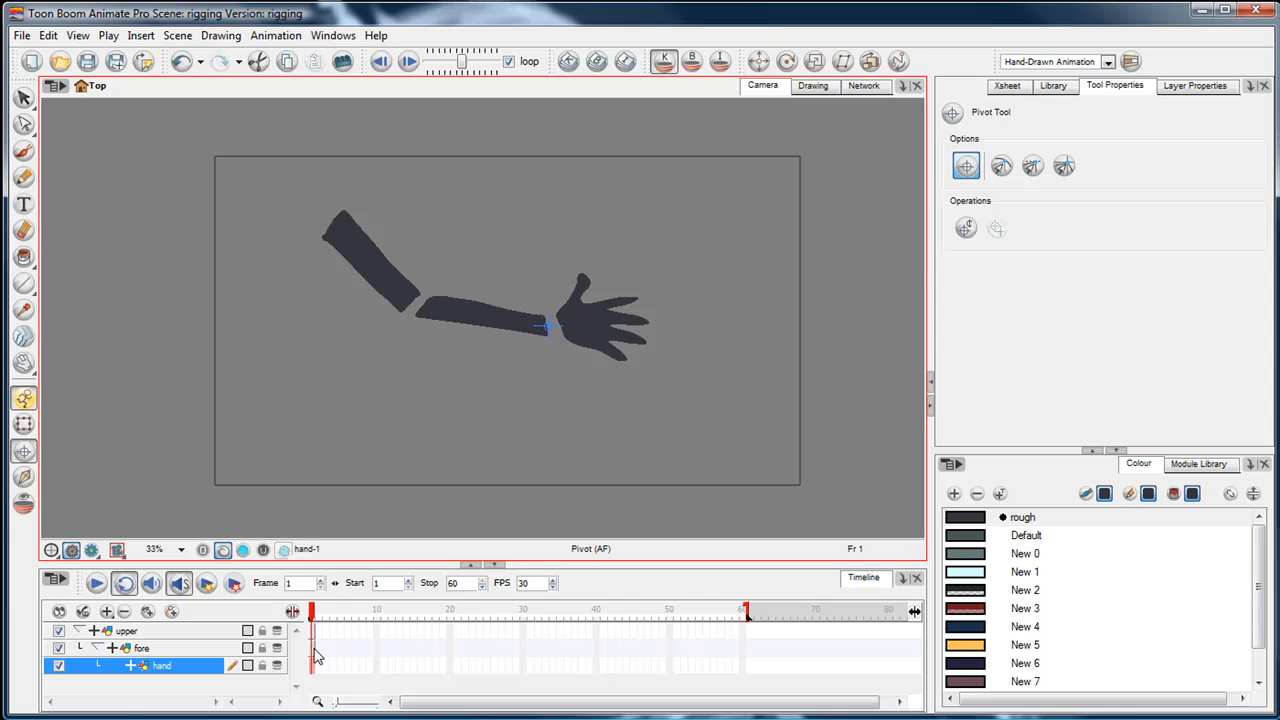
{"action": "left_click", "coordinate": [142, 648]}
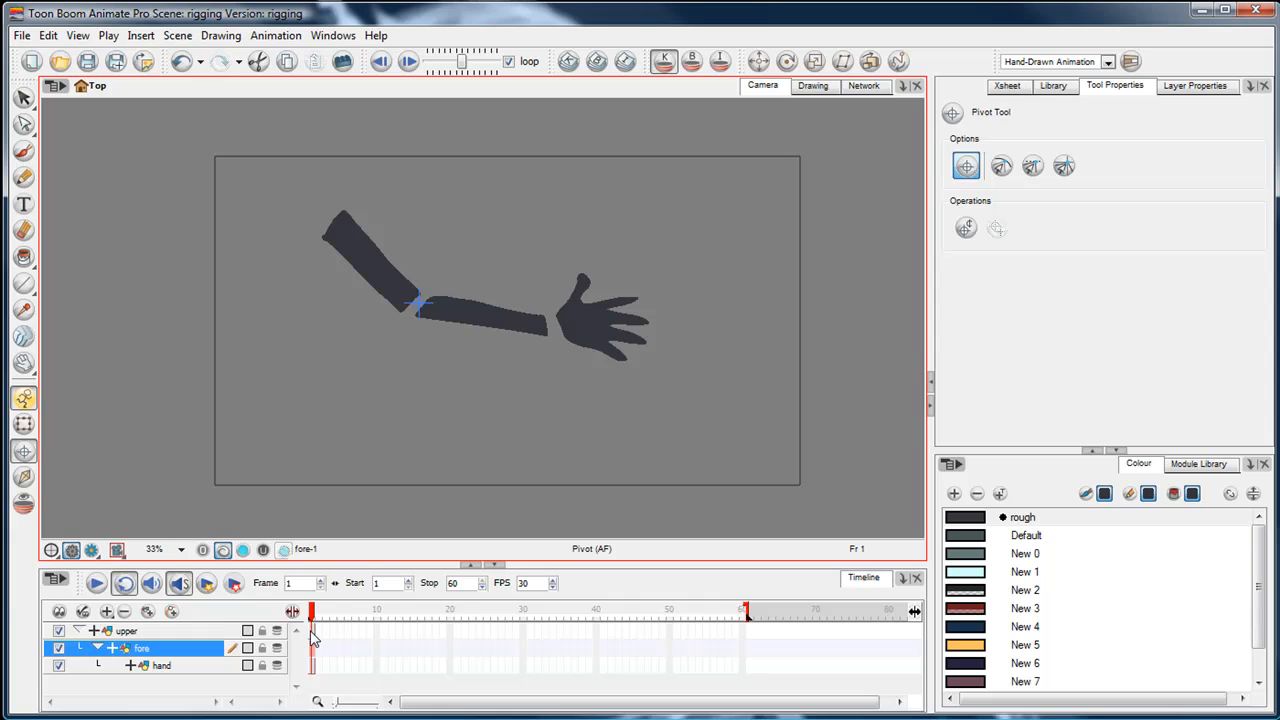
{"action": "left_click", "coordinate": [127, 630]}
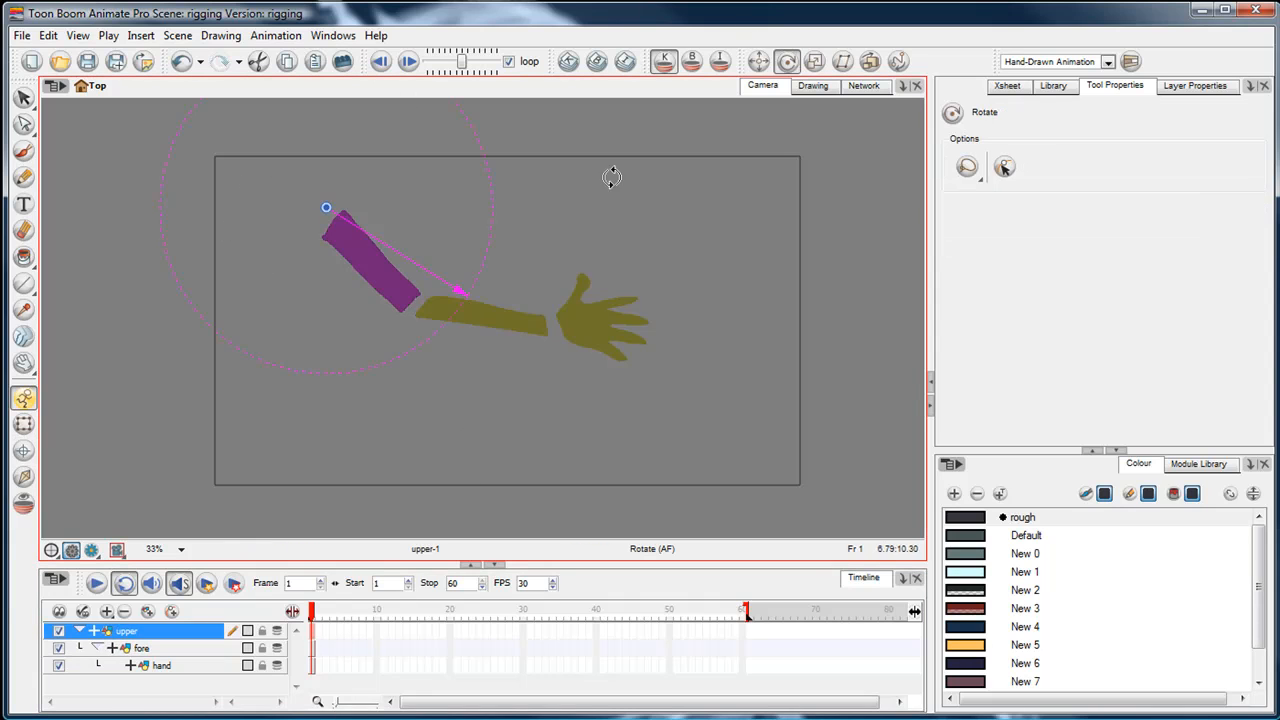
- Rotate the upper layer around the shoulder so the forearm and hand follow
{"action": "left_click_drag", "start_coordinate": [612, 177], "coordinate": [512, 158]}
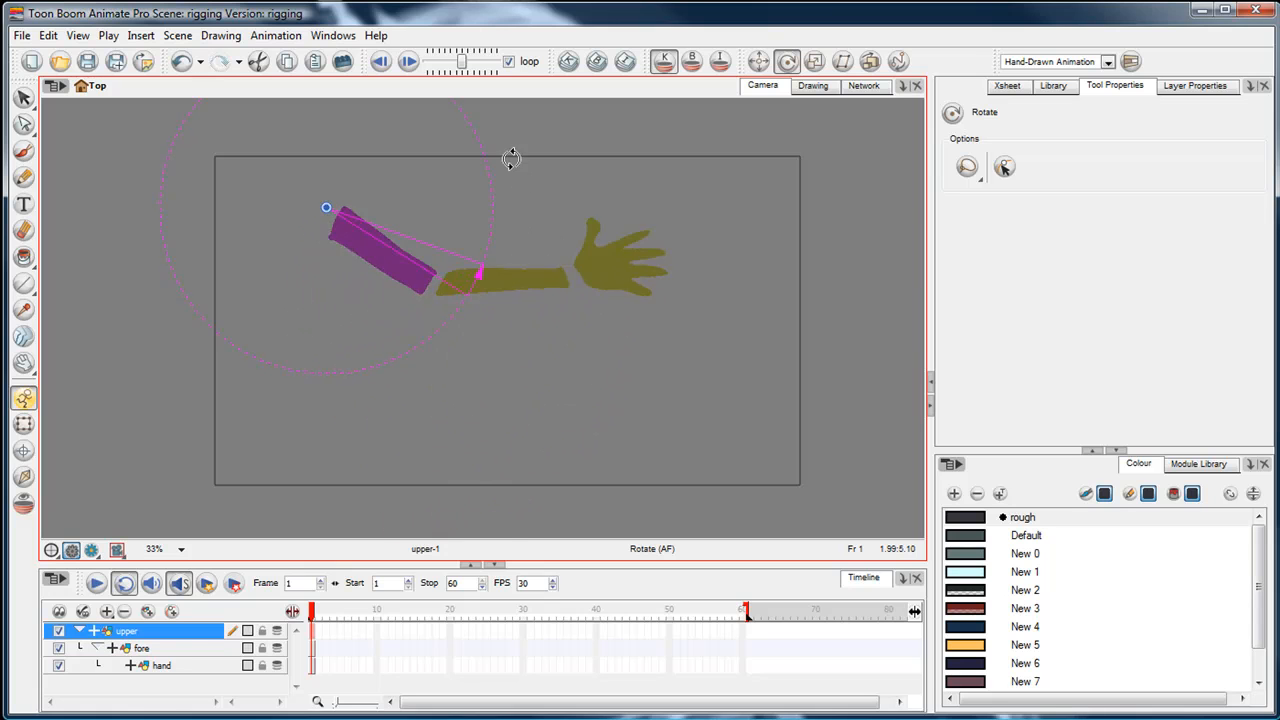
{"action": "left_click_drag", "start_coordinate": [512, 158], "coordinate": [485, 238]}
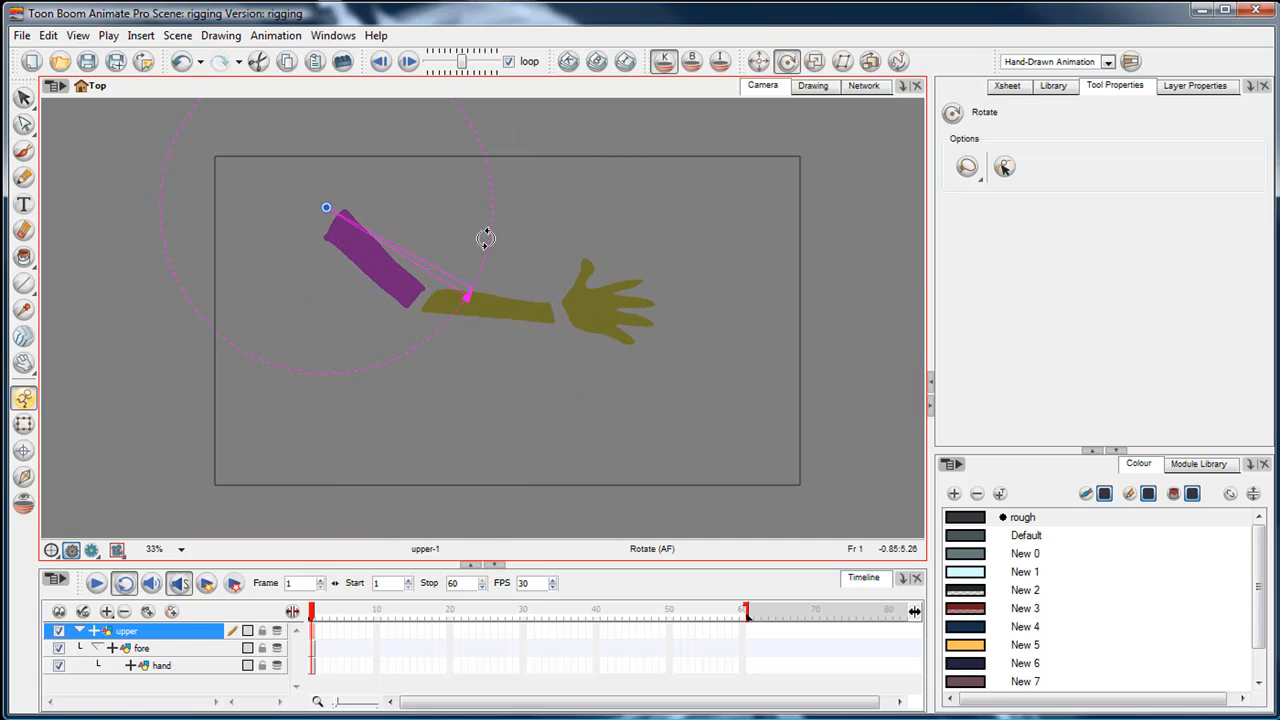
{"action": "left_click_drag", "start_coordinate": [485, 238], "coordinate": [476, 177]}
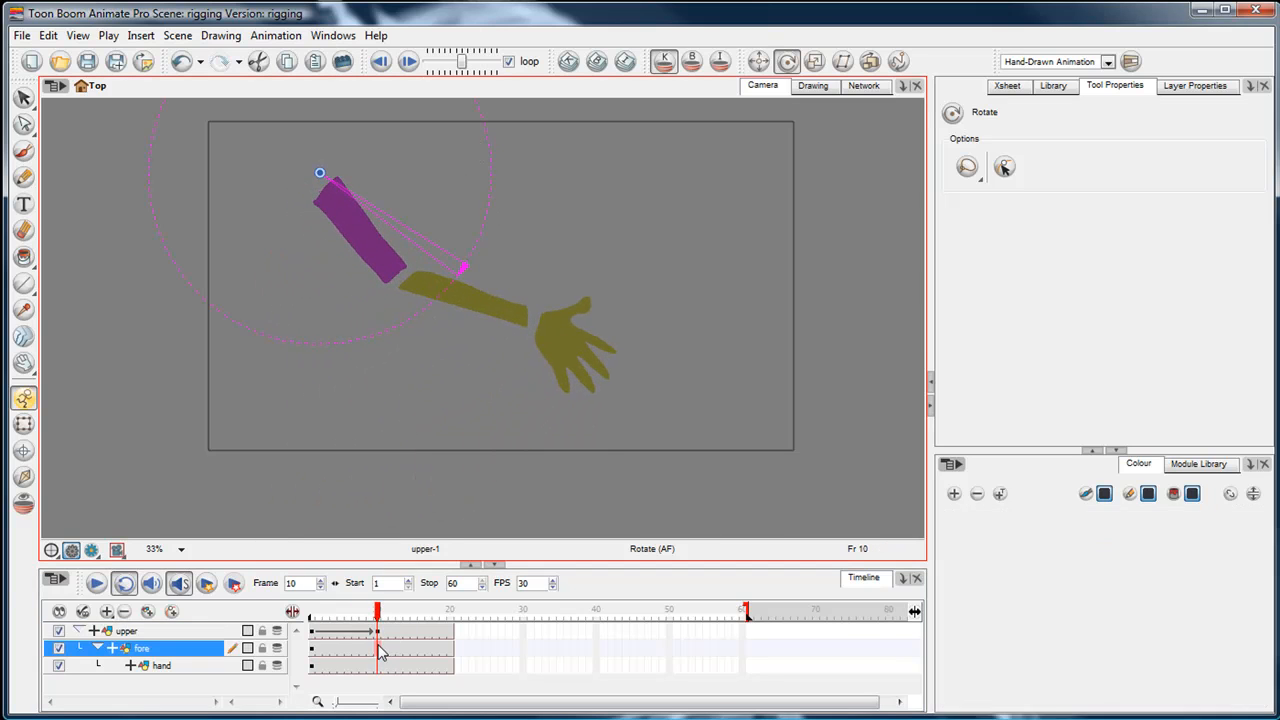
- Rotate the hand at frame 1 and the upper arm for frame 16, then return to frame 1
{"action": "left_click", "coordinate": [161, 665]}
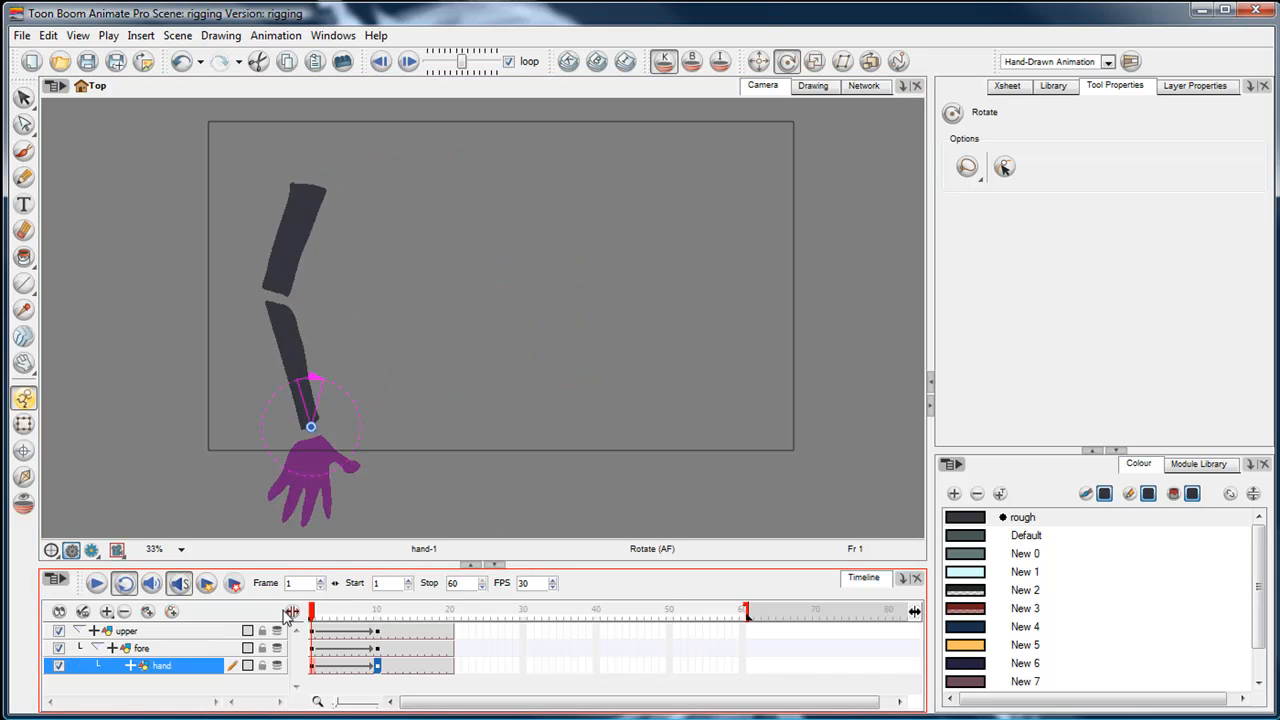
{"action": "left_click_drag", "start_coordinate": [310, 610], "coordinate": [420, 610]}
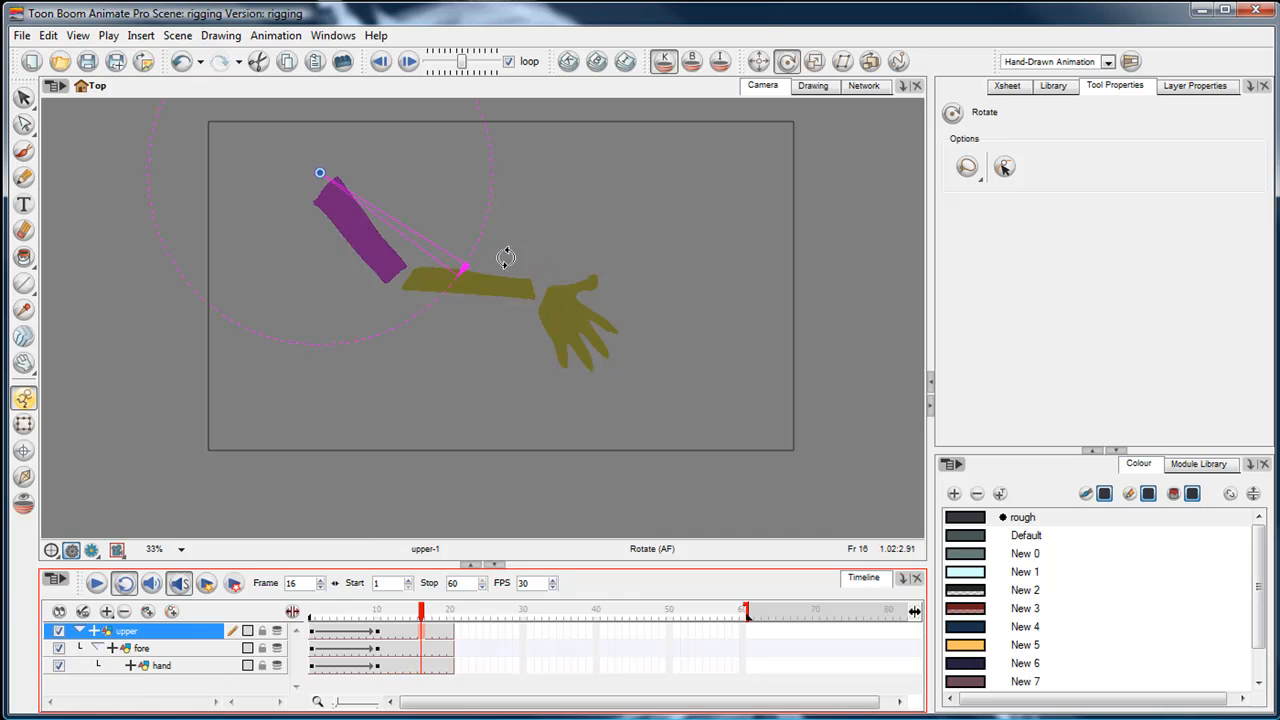
{"action": "left_click_drag", "start_coordinate": [505, 257], "coordinate": [516, 251]}
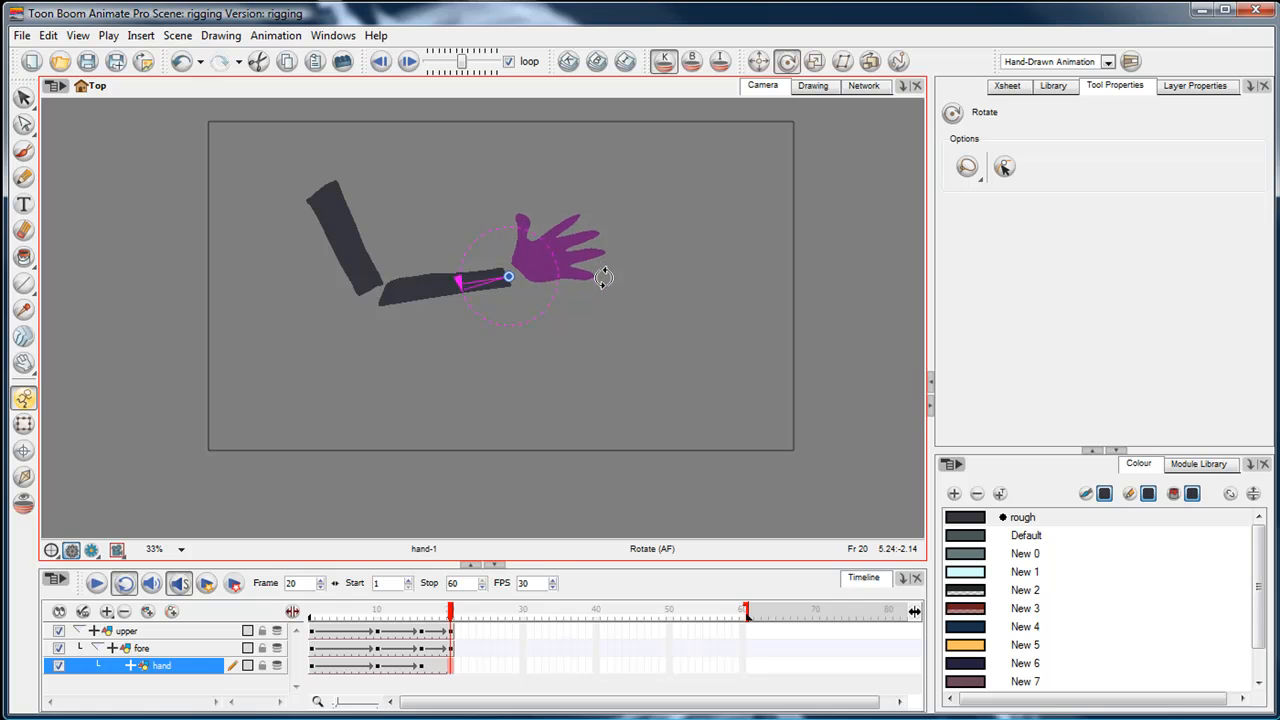
{"action": "left_click", "coordinate": [445, 608]}
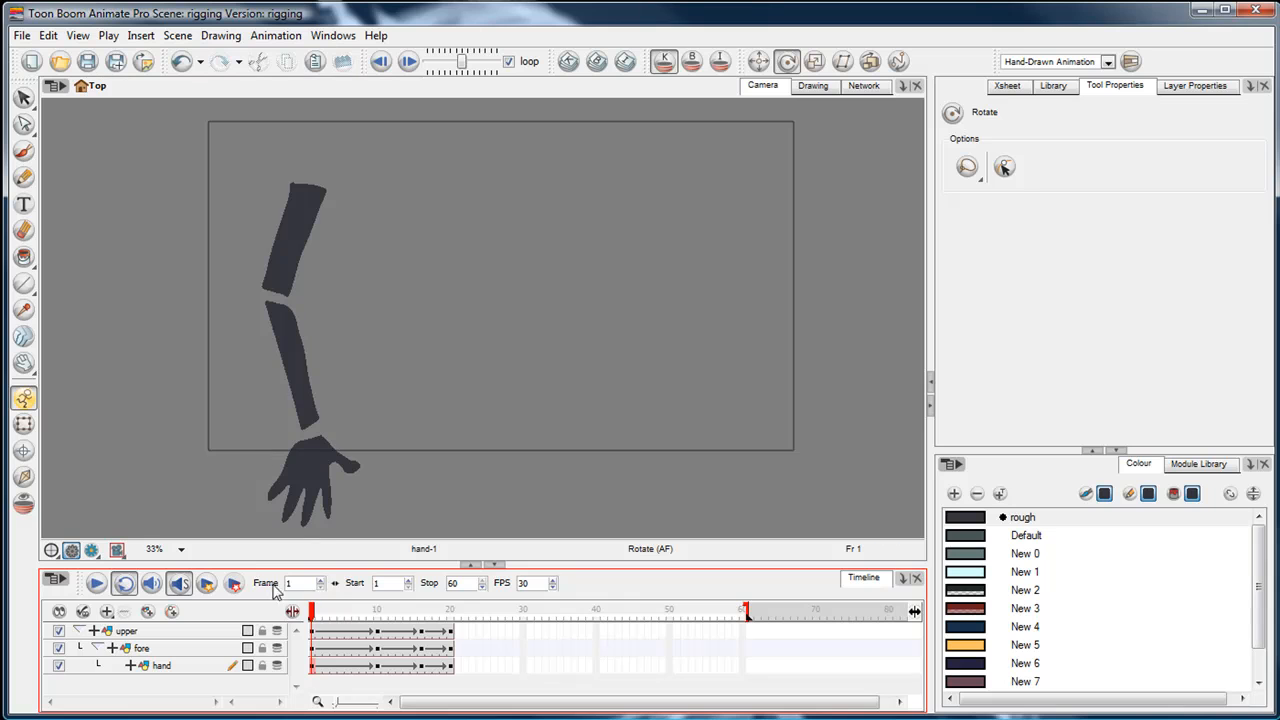
{"action": "mouse_move", "coordinate": [240, 624]}
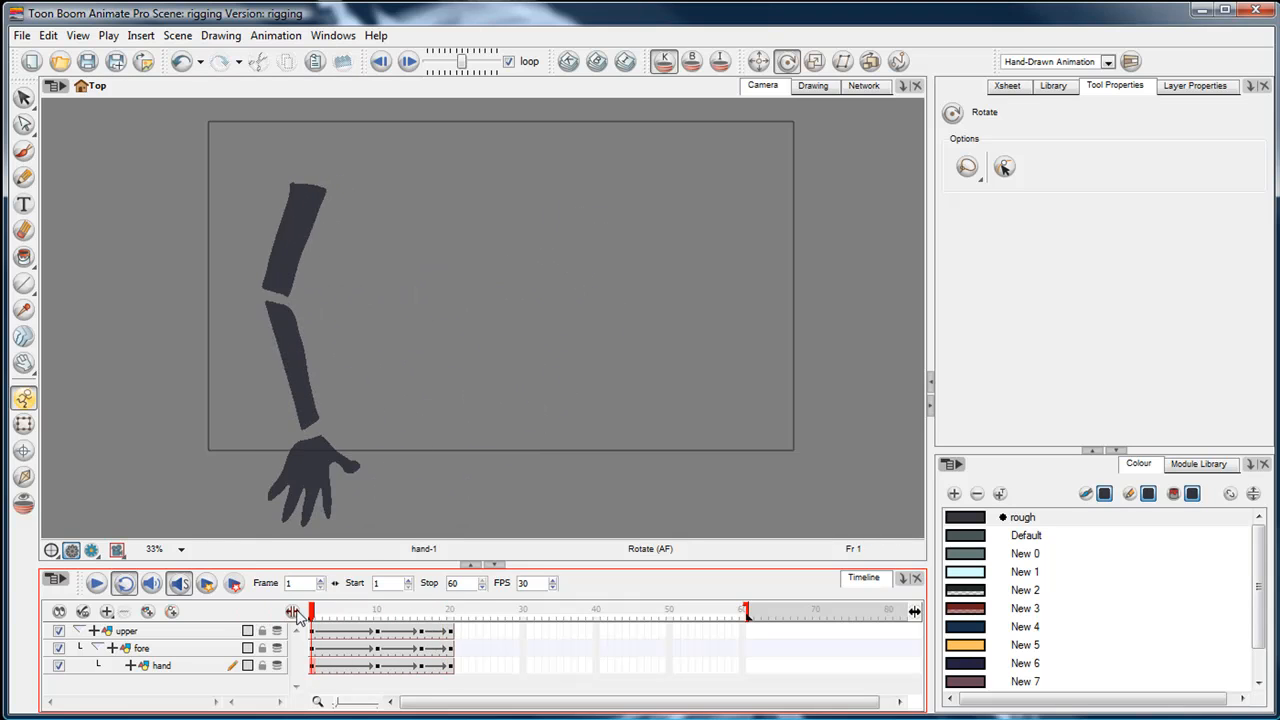
{"action": "left_click_drag", "start_coordinate": [310, 611], "coordinate": [437, 611]}
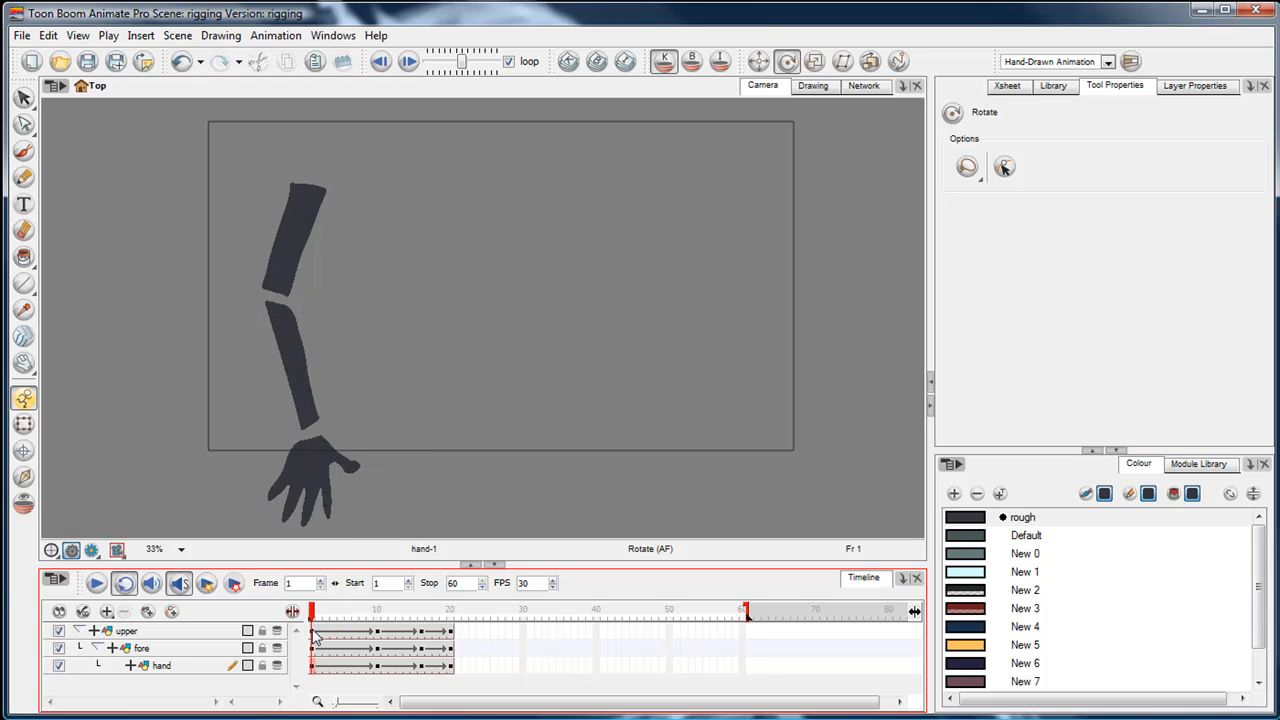
{"action": "left_click_drag", "start_coordinate": [312, 611], "coordinate": [450, 611]}
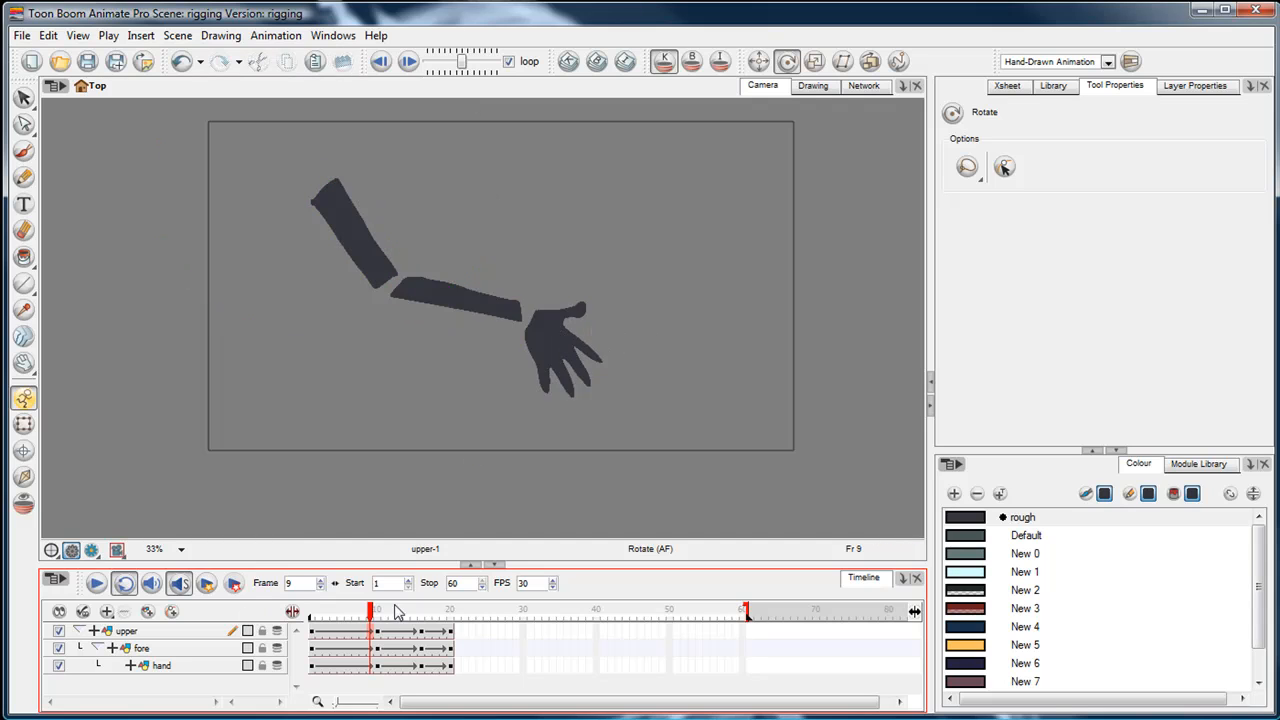
{"action": "left_click_drag", "start_coordinate": [370, 610], "coordinate": [385, 610]}
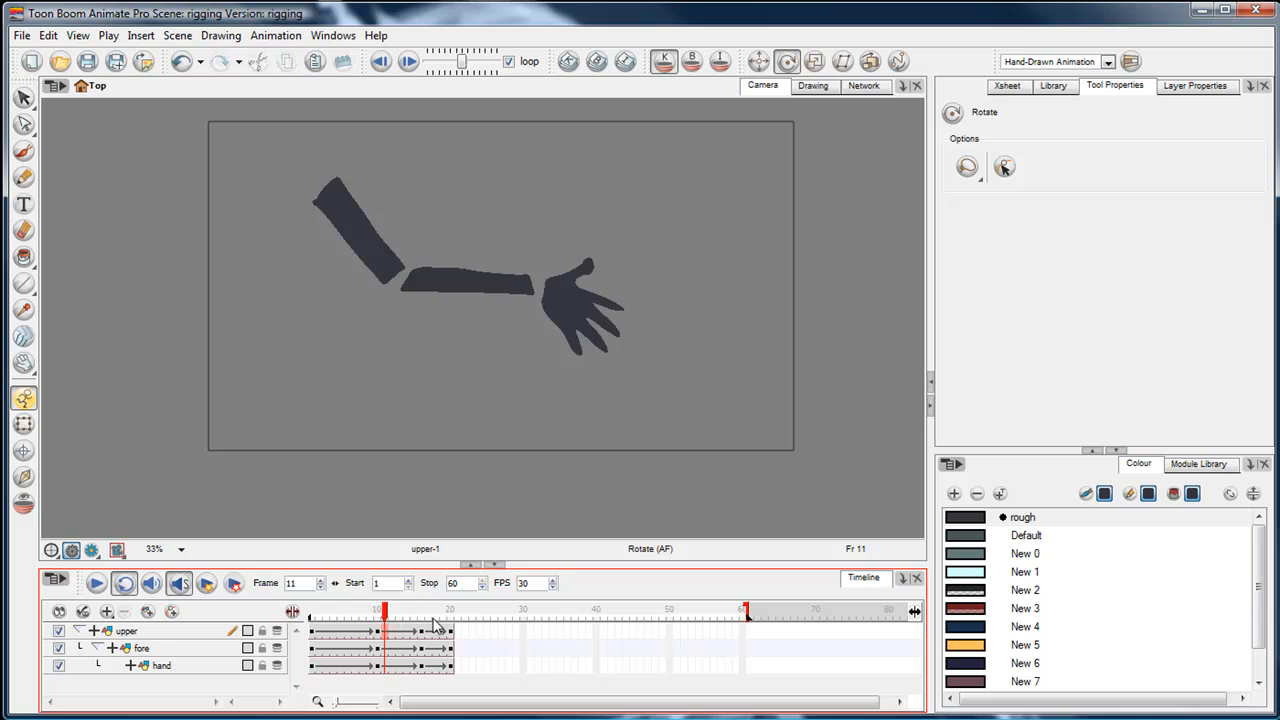
{"action": "left_click_drag", "start_coordinate": [383, 610], "coordinate": [420, 610]}
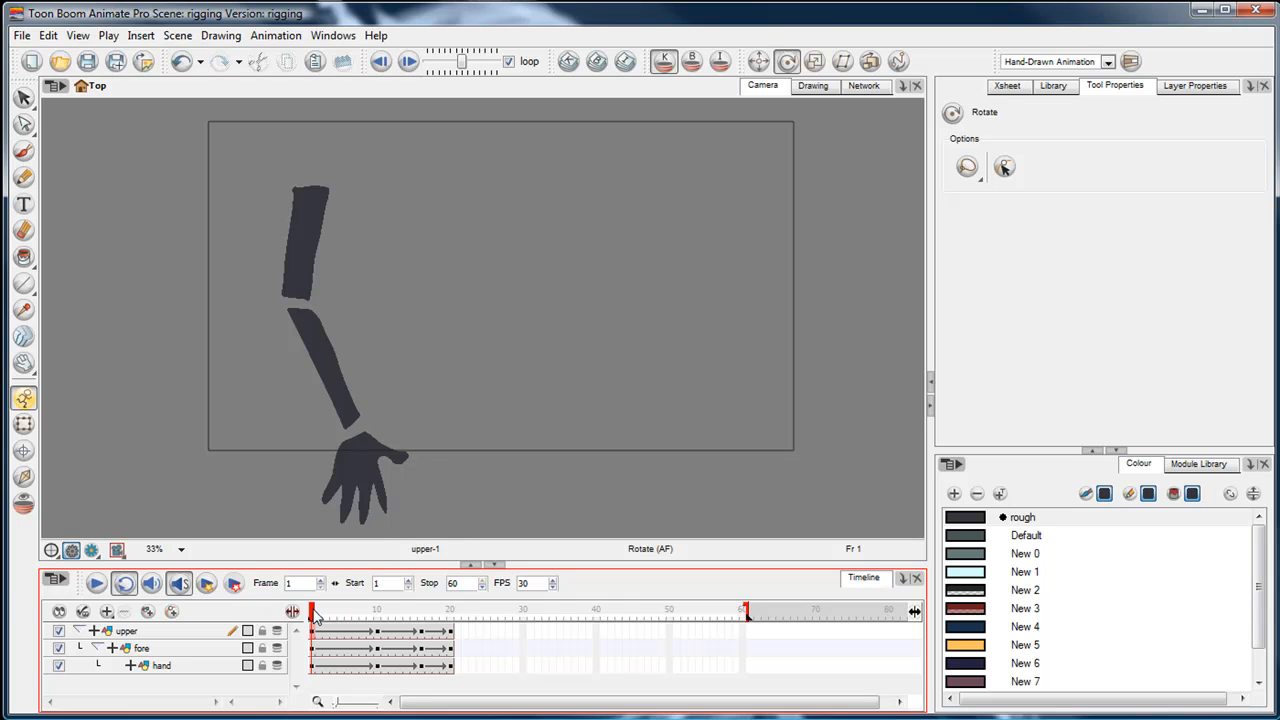
{"action": "left_click_drag", "start_coordinate": [315, 612], "coordinate": [357, 612]}
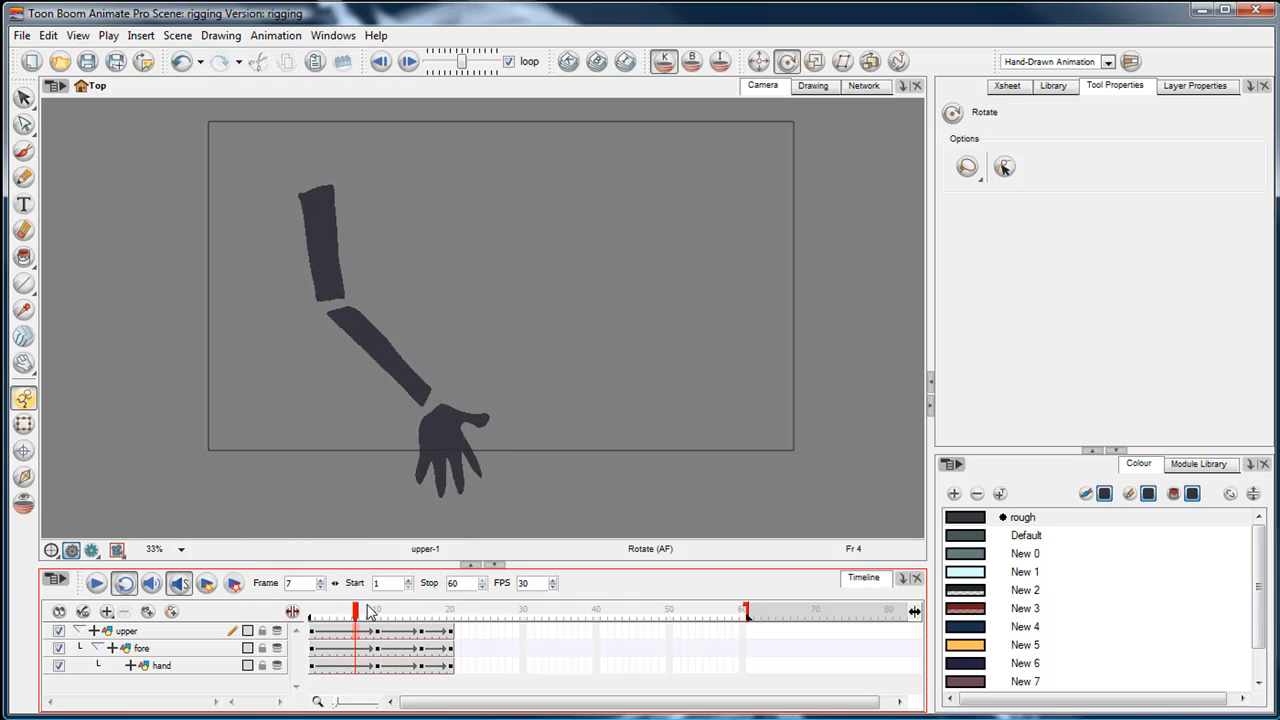